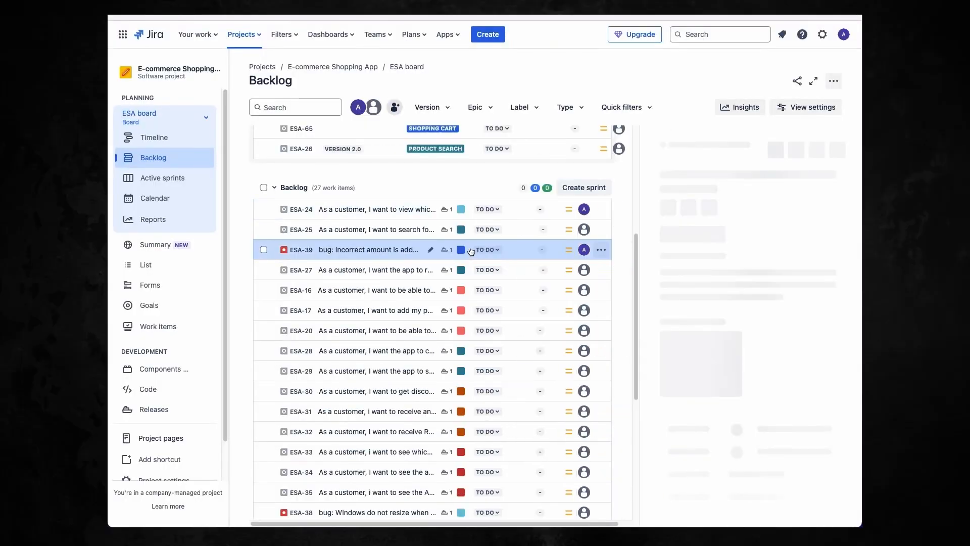
# - View bug ESA-39's details, then the active ESA Sprint 5 board
pyautogui.click(368, 249)
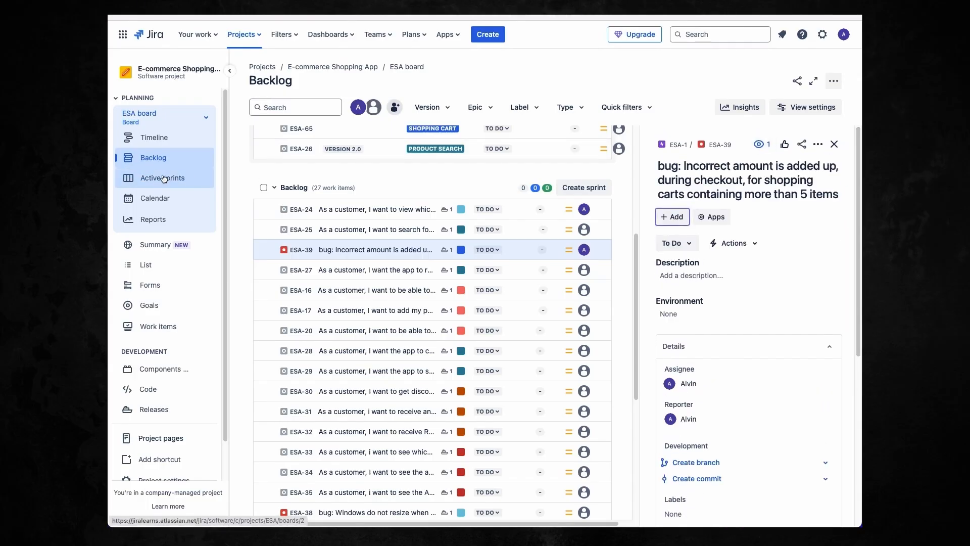
pyautogui.click(163, 177)
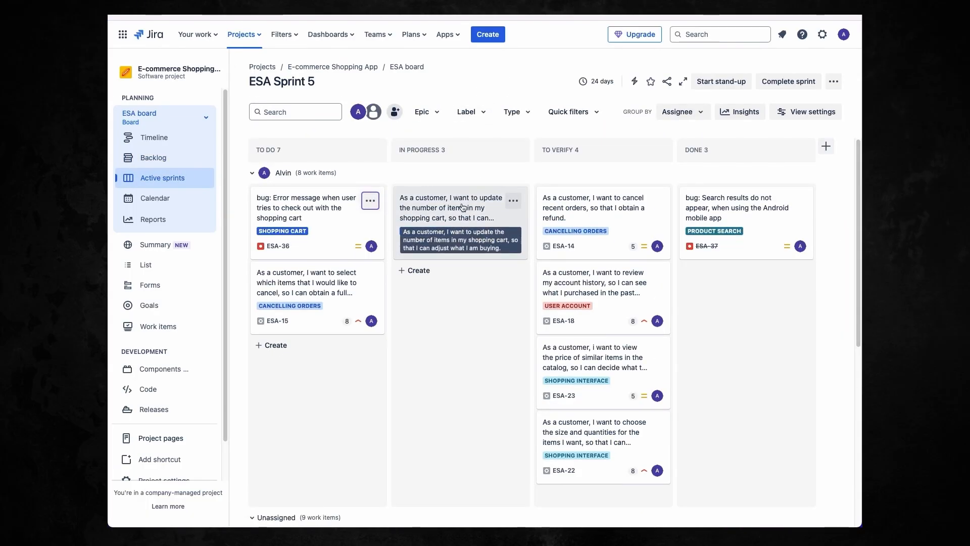
# - Drag ESA-10 to To Verify and ESA-15 into In Progress on the sprint board
pyautogui.moveTo(460, 207); pyautogui.dragTo(603, 207)
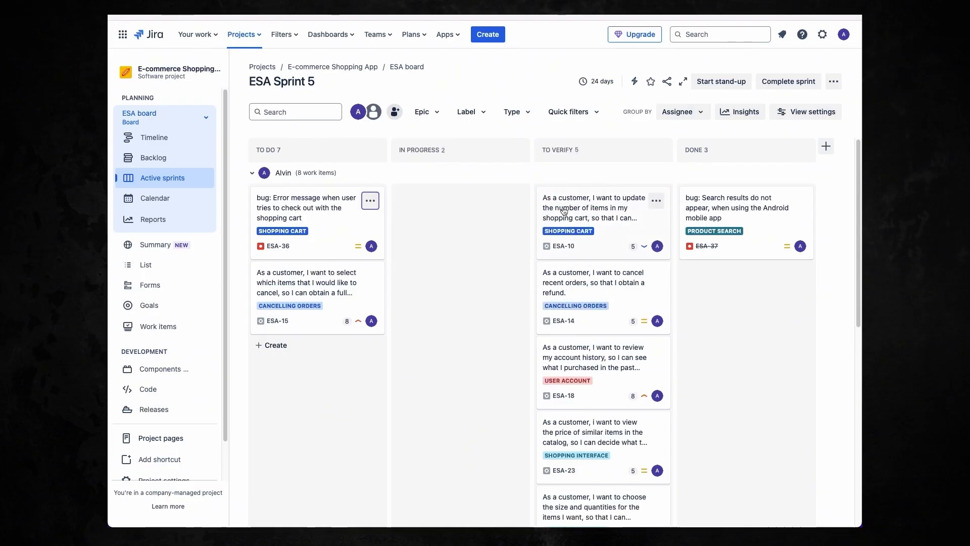
pyautogui.moveTo(318, 297); pyautogui.dragTo(461, 222)
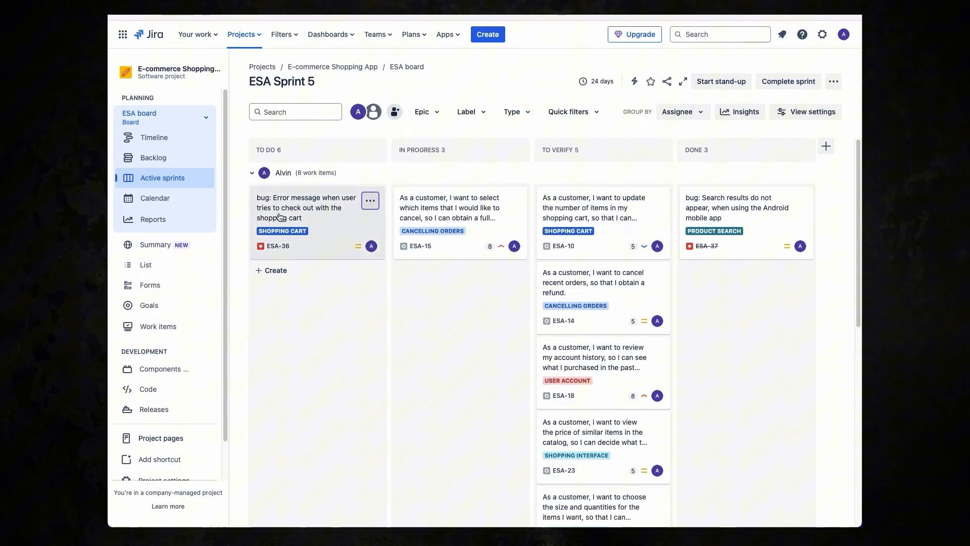
pyautogui.moveTo(303, 207); pyautogui.dragTo(460, 297)
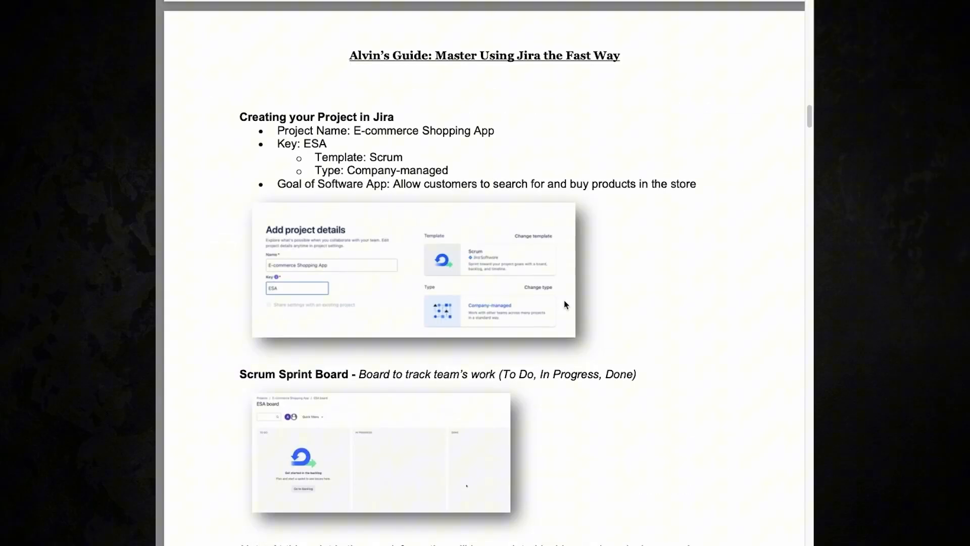
# - Scroll the Jira guide PDF down to the Epic #1 Shopping Cart table
pyautogui.scroll(-3)
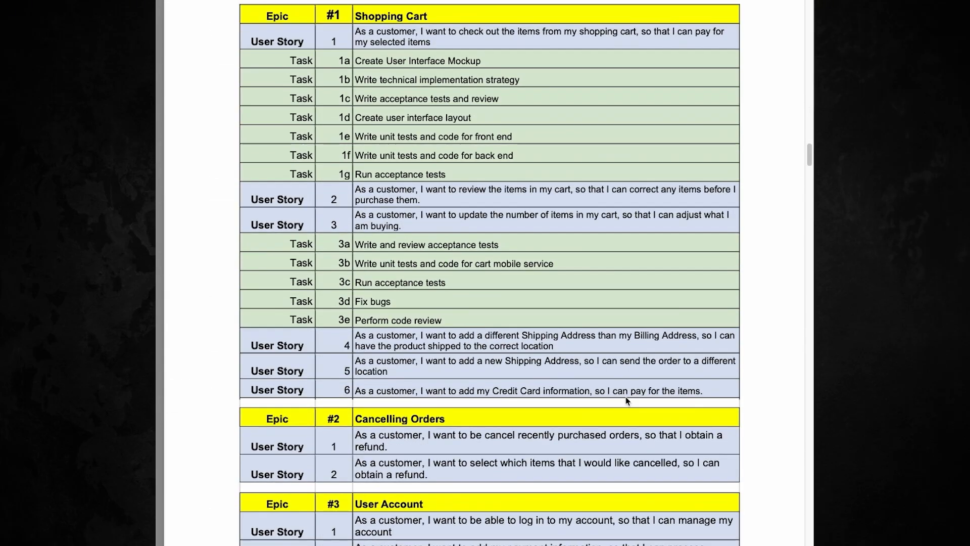
pyautogui.scroll(-3)
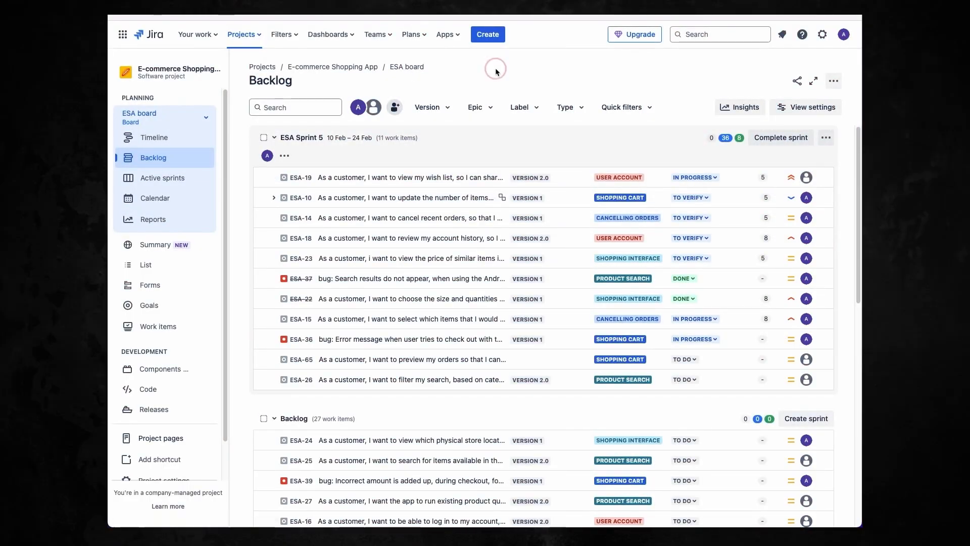
pyautogui.moveTo(528, 68)
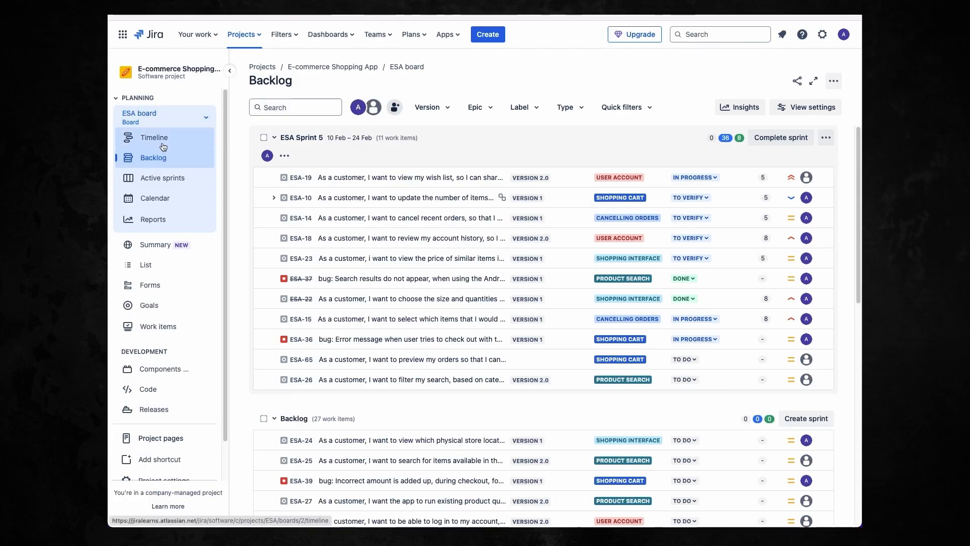
pyautogui.click(153, 137)
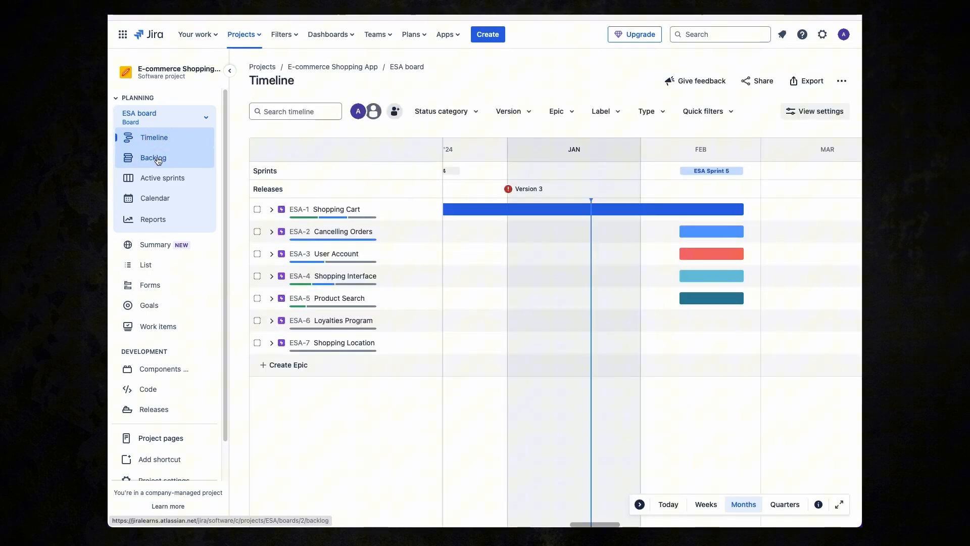
pyautogui.click(152, 157)
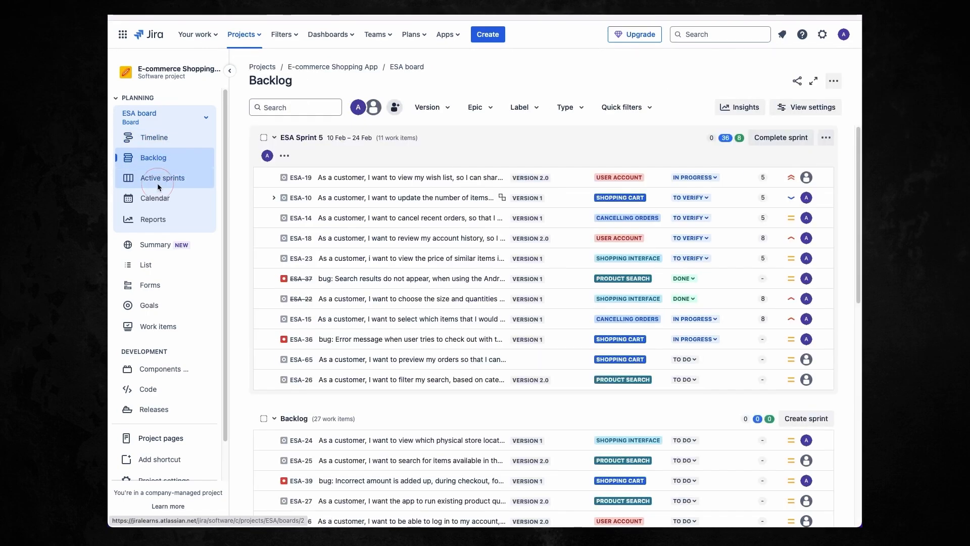
pyautogui.click(155, 198)
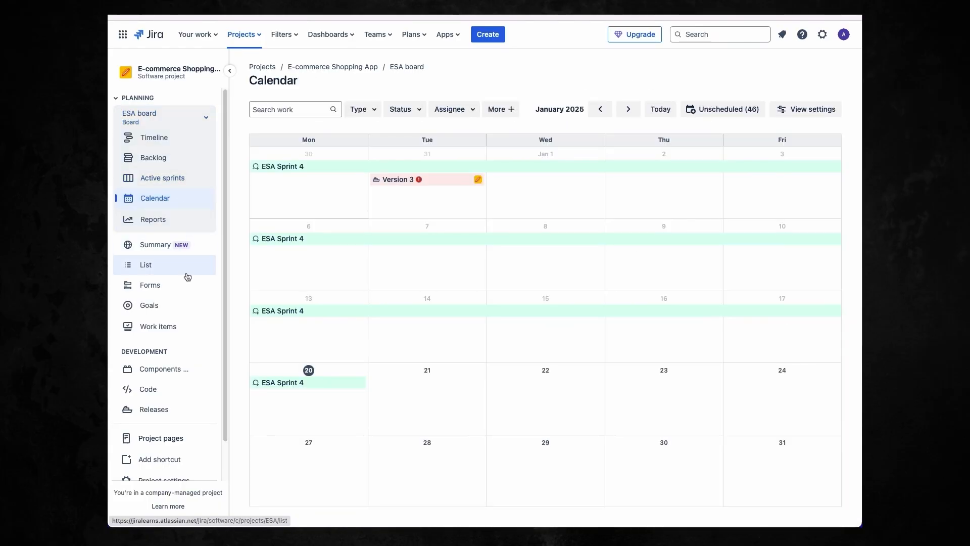
pyautogui.click(153, 158)
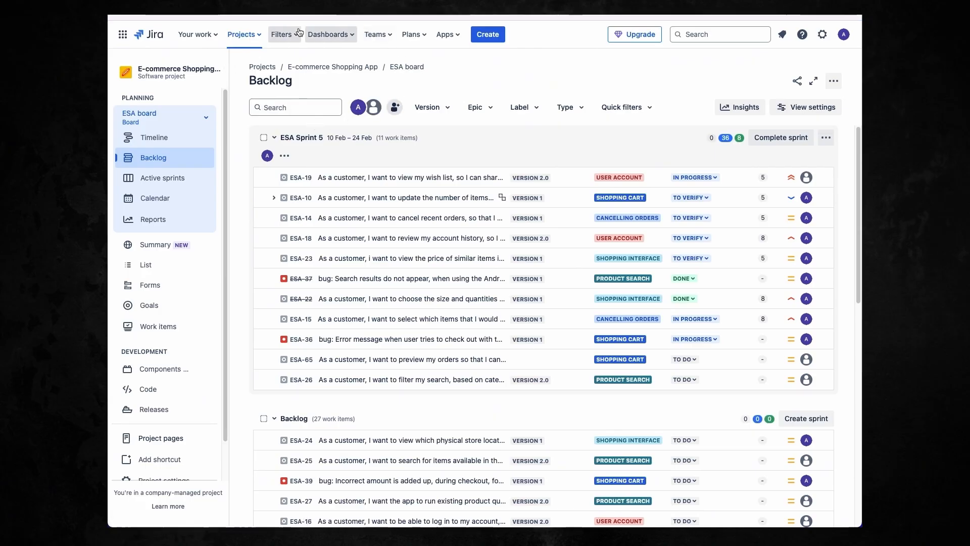
pyautogui.click(242, 34)
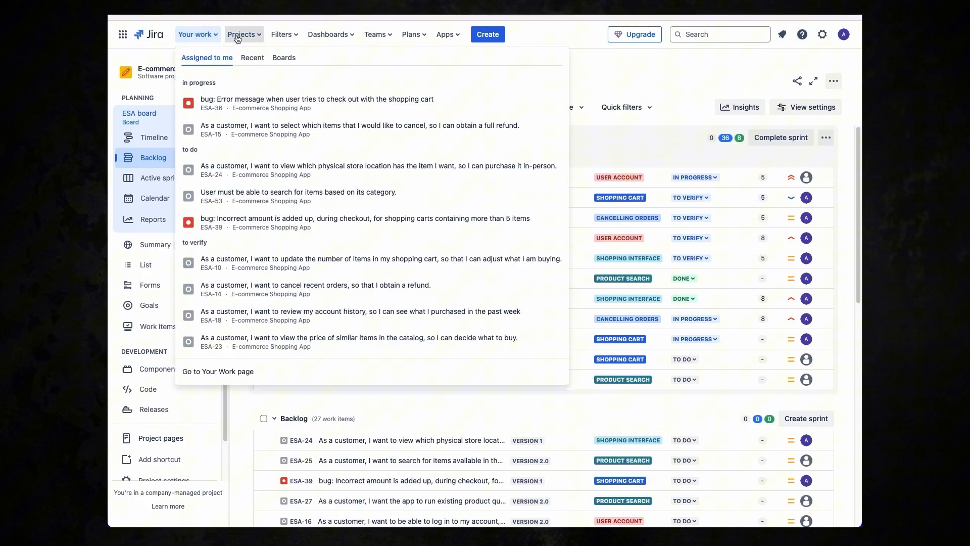
pyautogui.click(241, 35)
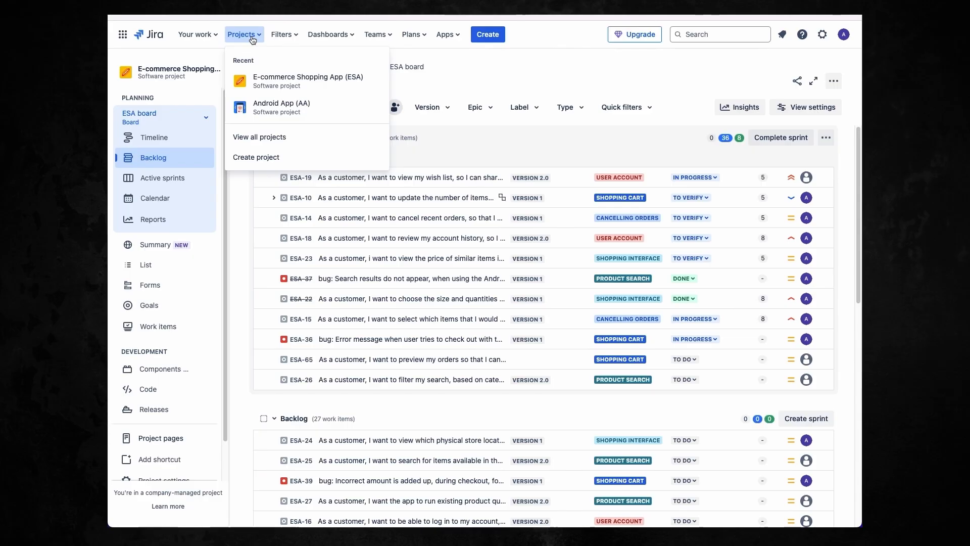
pyautogui.click(282, 34)
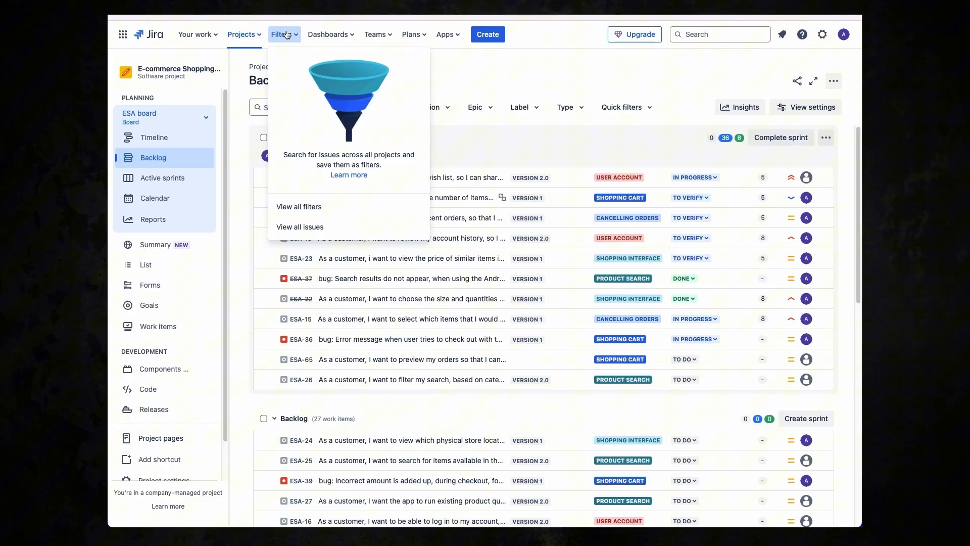
pyautogui.moveTo(291, 36)
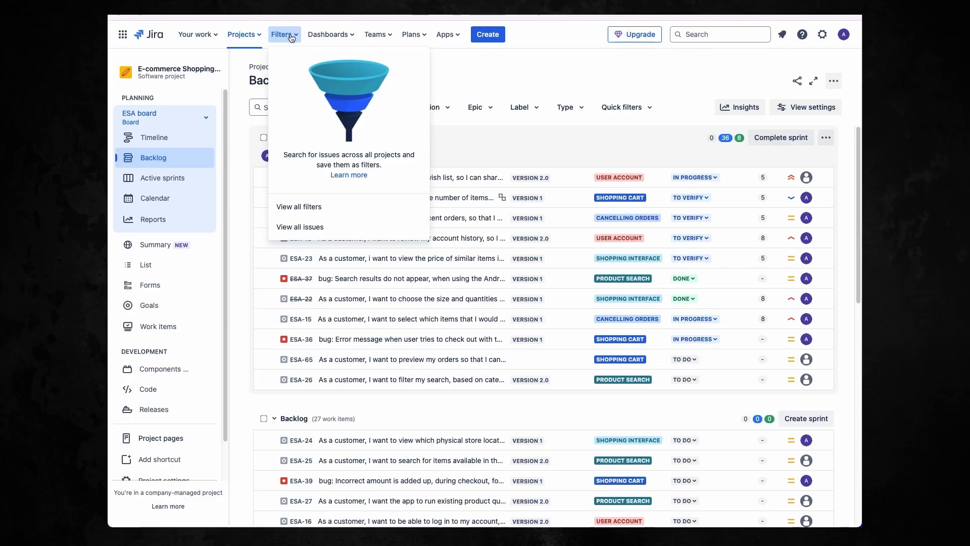
pyautogui.click(329, 34)
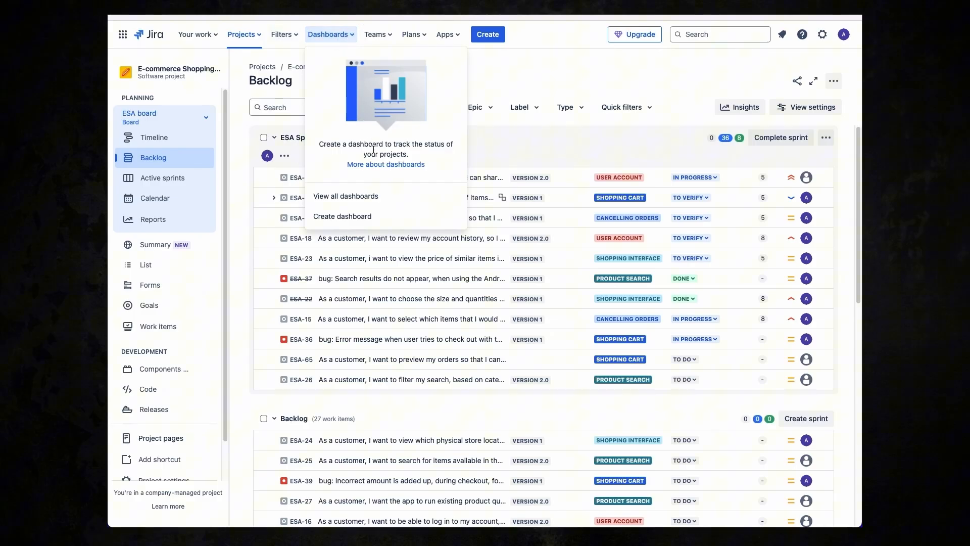
pyautogui.moveTo(373, 131)
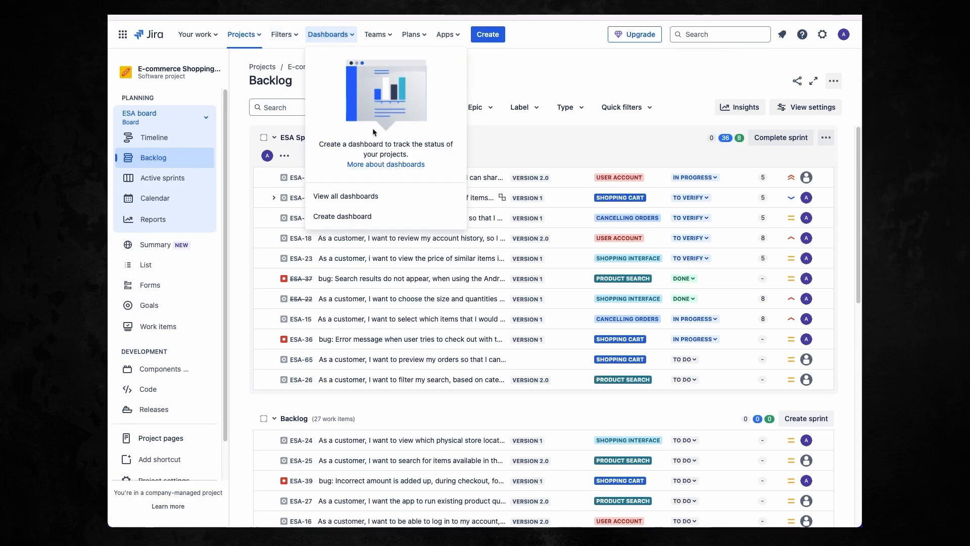
pyautogui.click(376, 35)
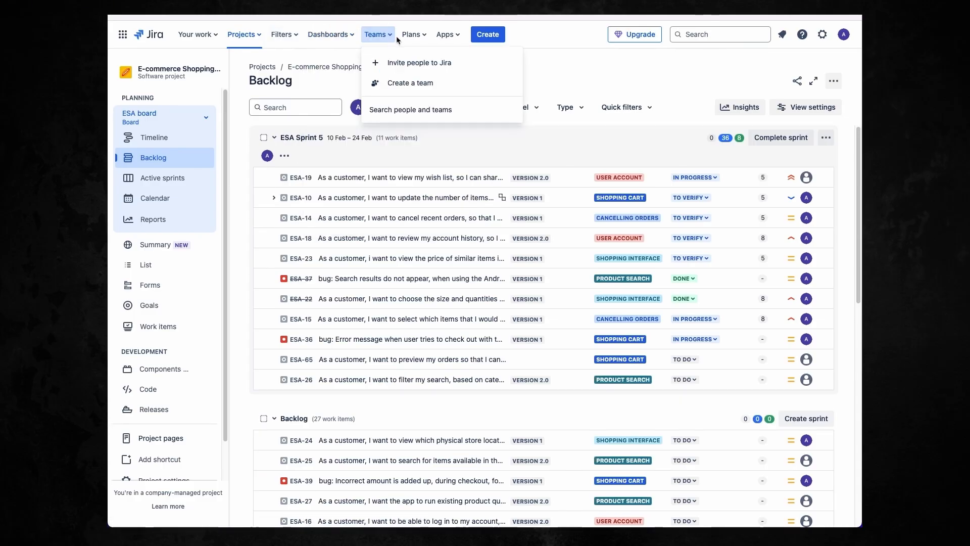
pyautogui.moveTo(414, 35)
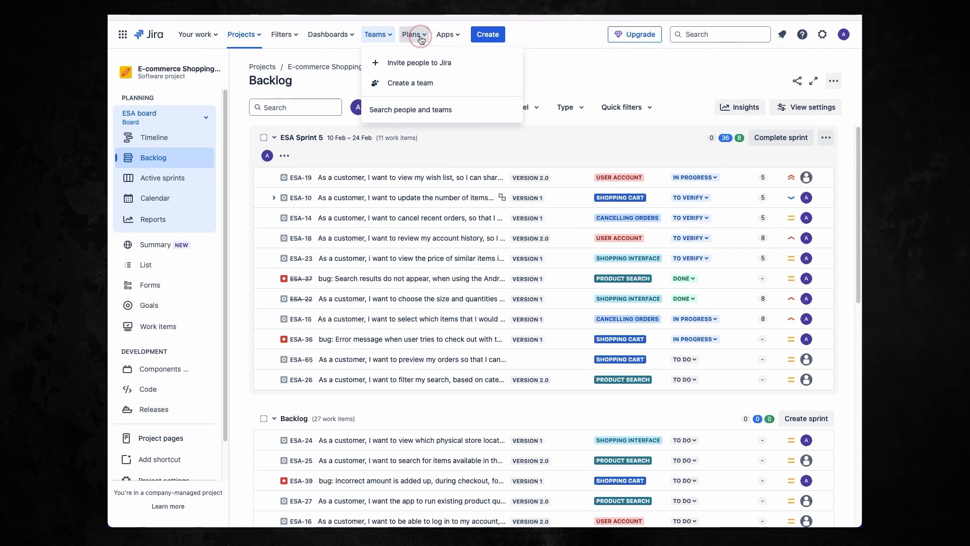
pyautogui.click(414, 34)
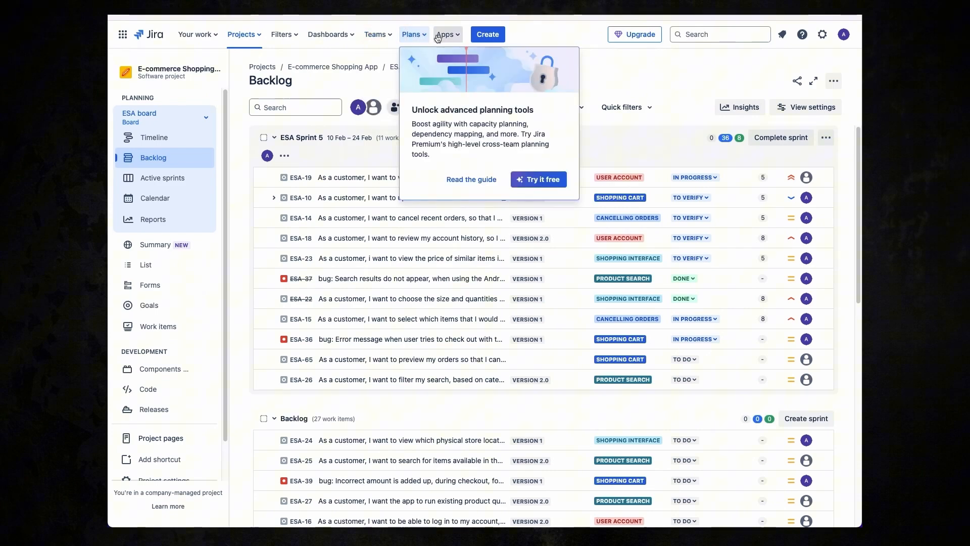
pyautogui.click(446, 34)
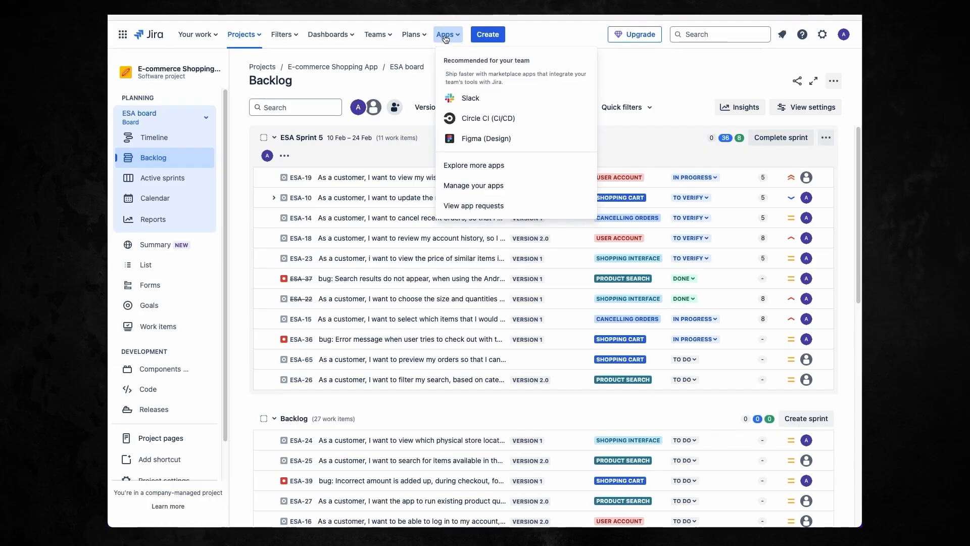
pyautogui.moveTo(481, 165)
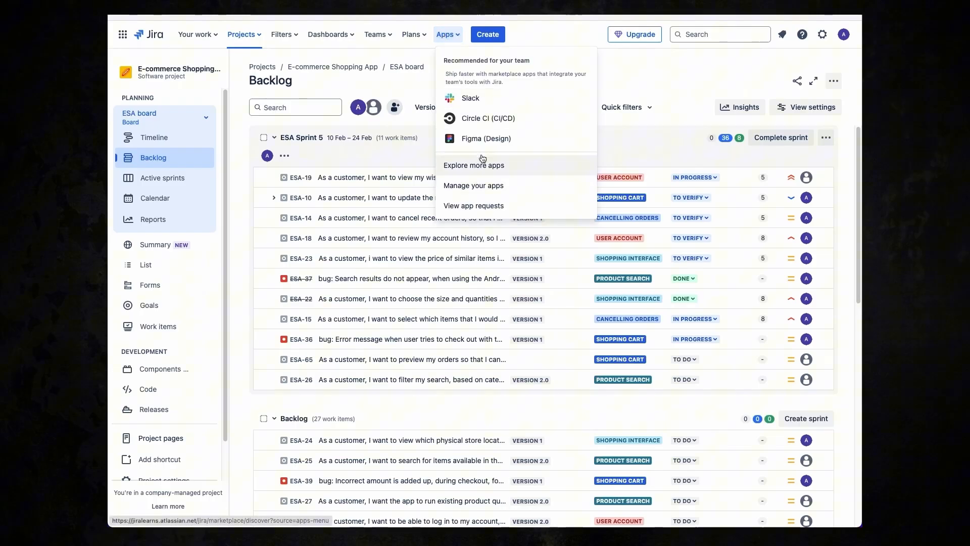
pyautogui.moveTo(488, 118)
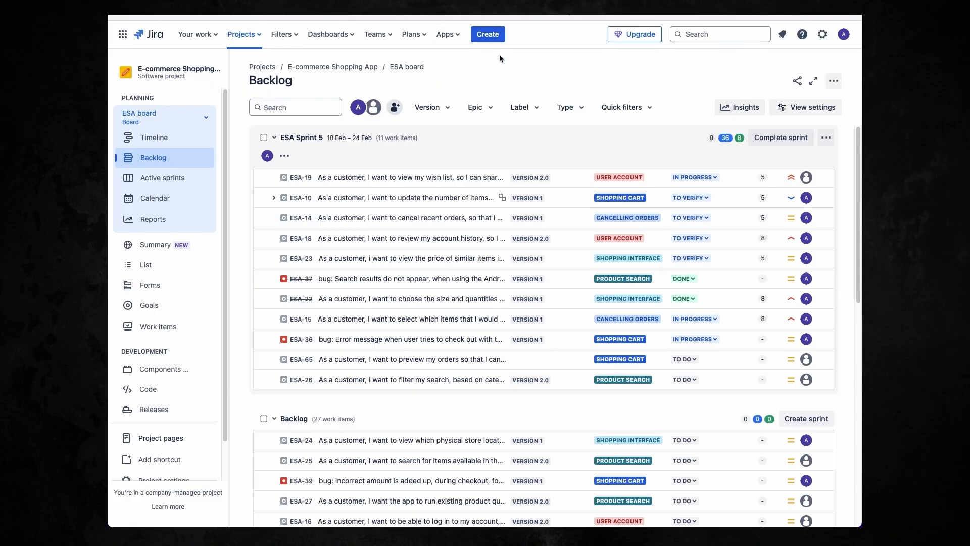
# - Begin a new work item and choose Story as its work type
pyautogui.click(487, 34)
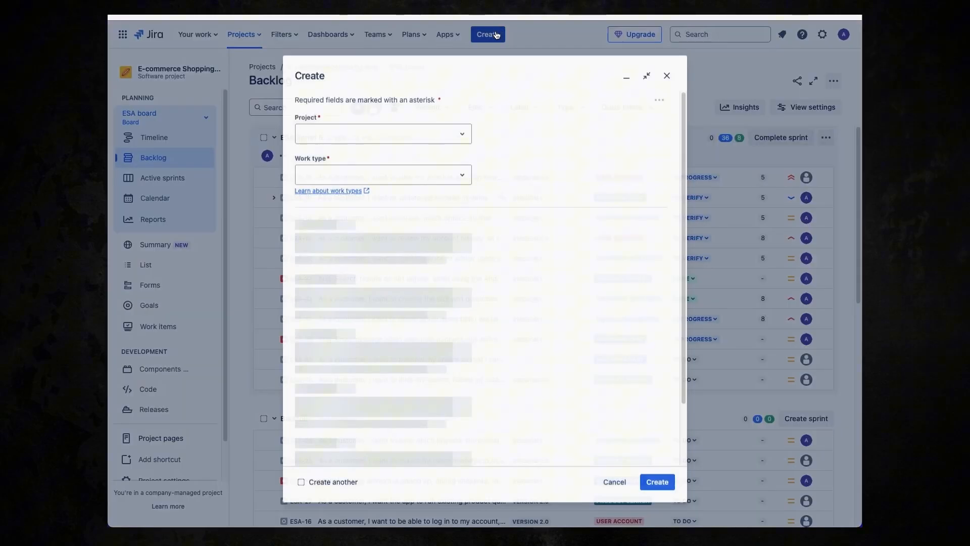
pyautogui.click(382, 174)
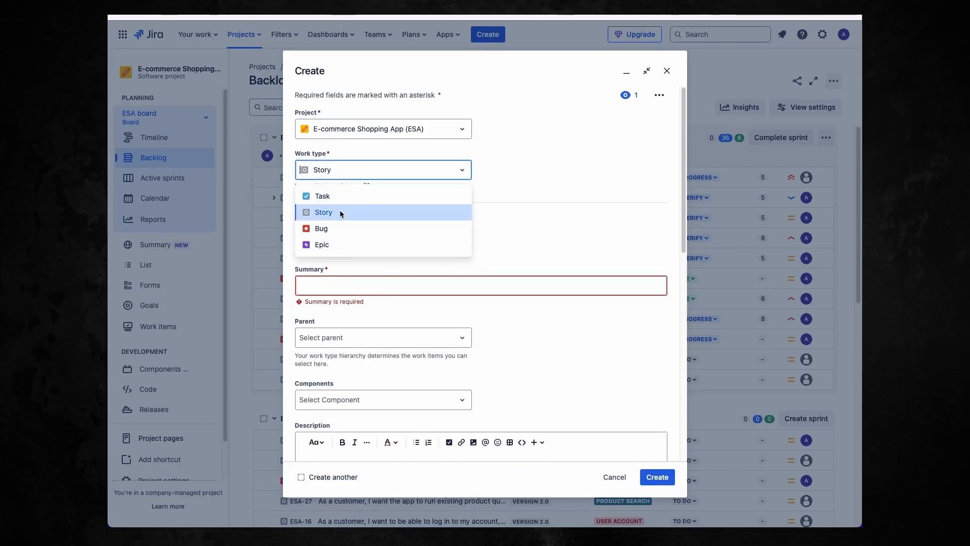
pyautogui.click(614, 476)
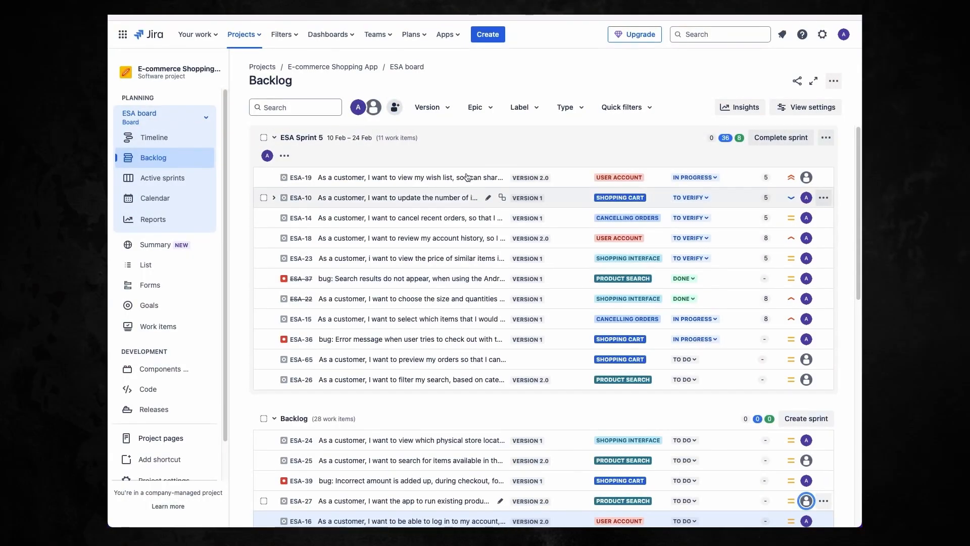
# - Scroll the ESA backlog down and open story ESA-24's detail panel
pyautogui.scroll(-3)
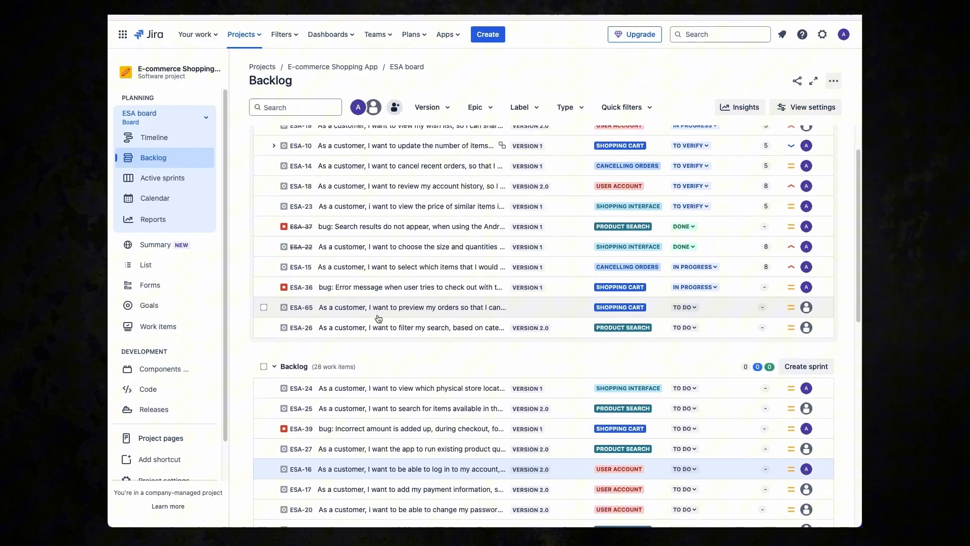
pyautogui.scroll(-3)
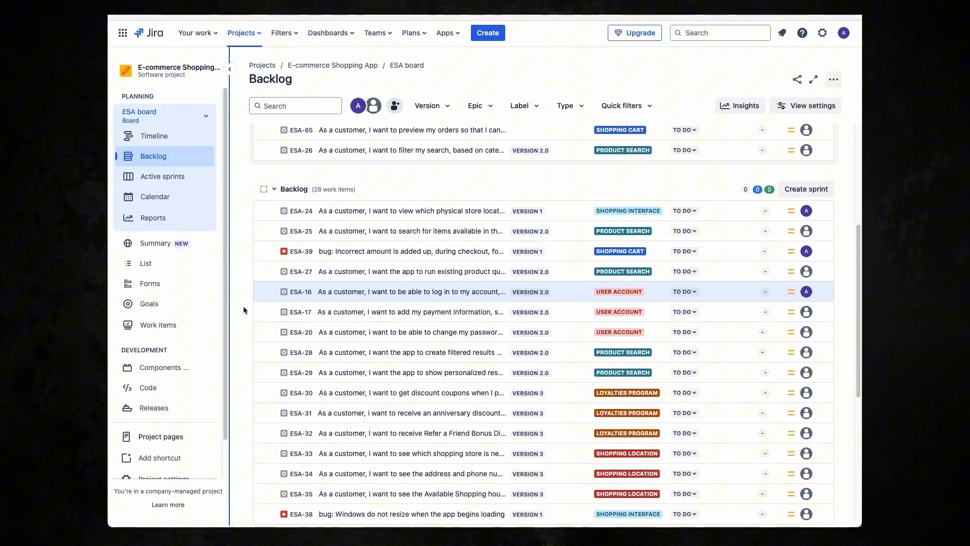
pyautogui.scroll(-3)
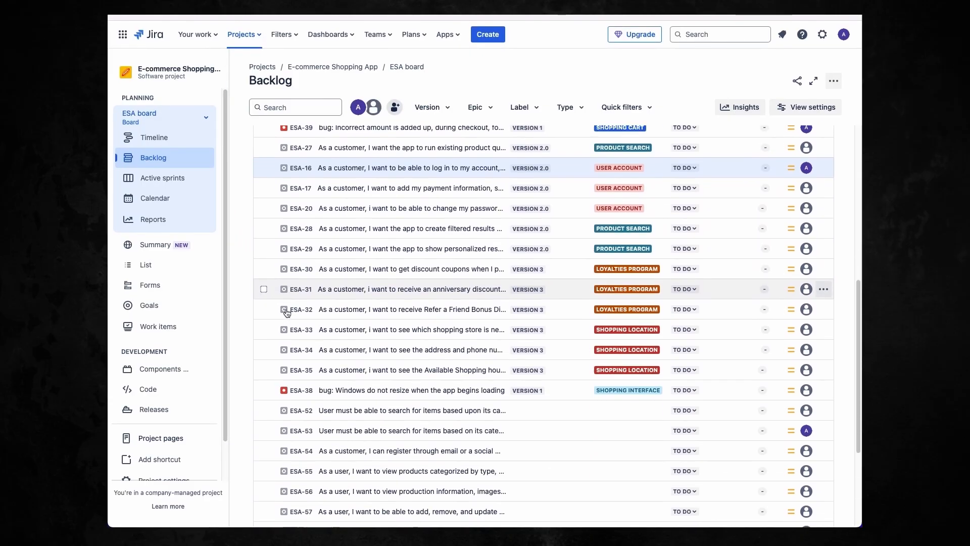
pyautogui.scroll(-3)
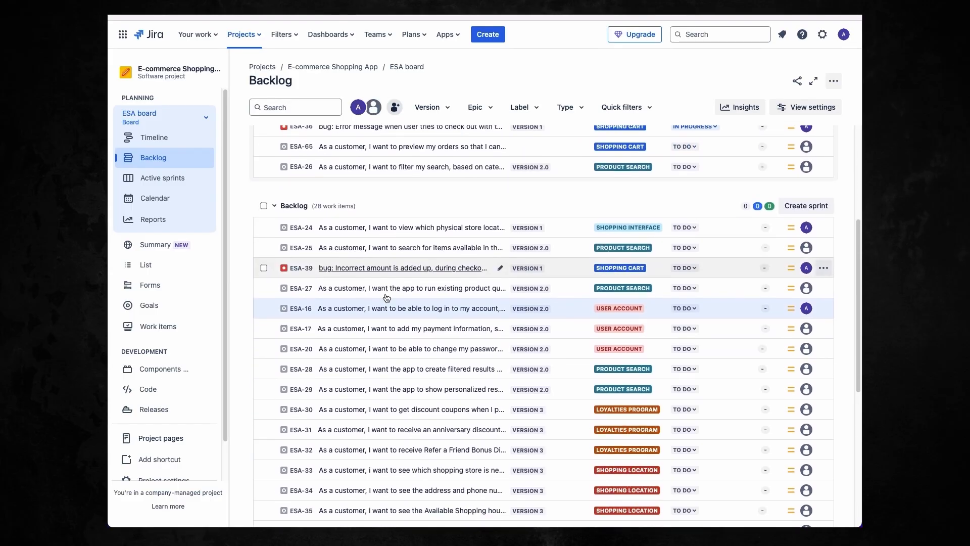
pyautogui.scroll(-3)
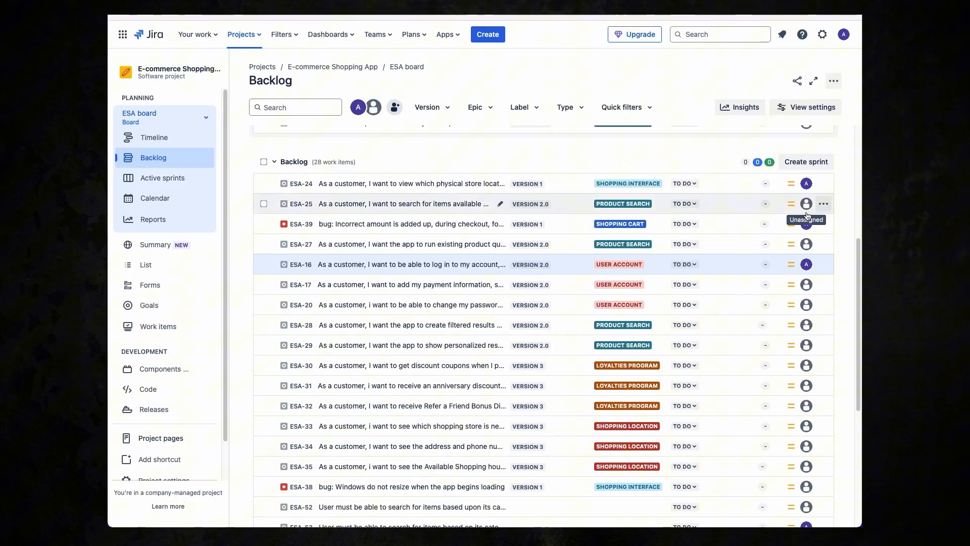
pyautogui.moveTo(709, 274)
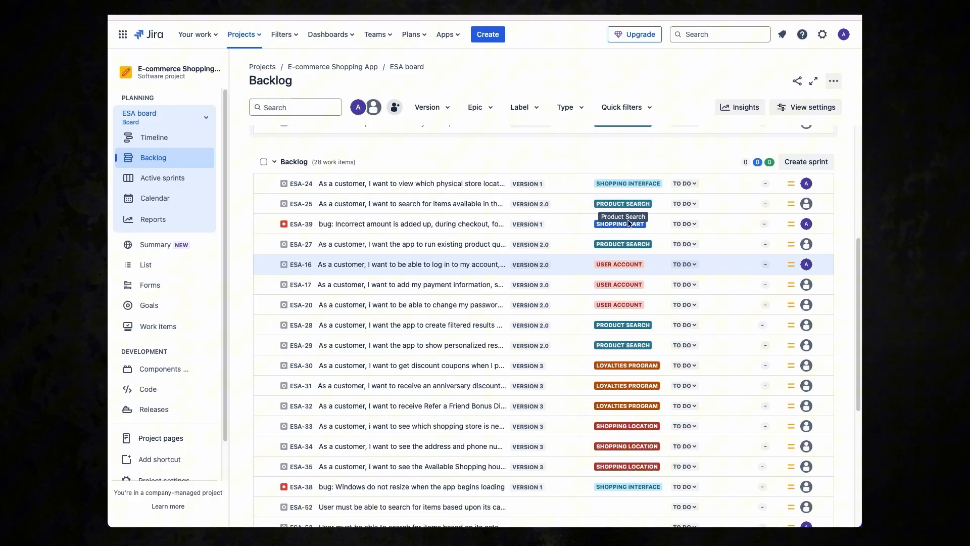
pyautogui.moveTo(619, 304)
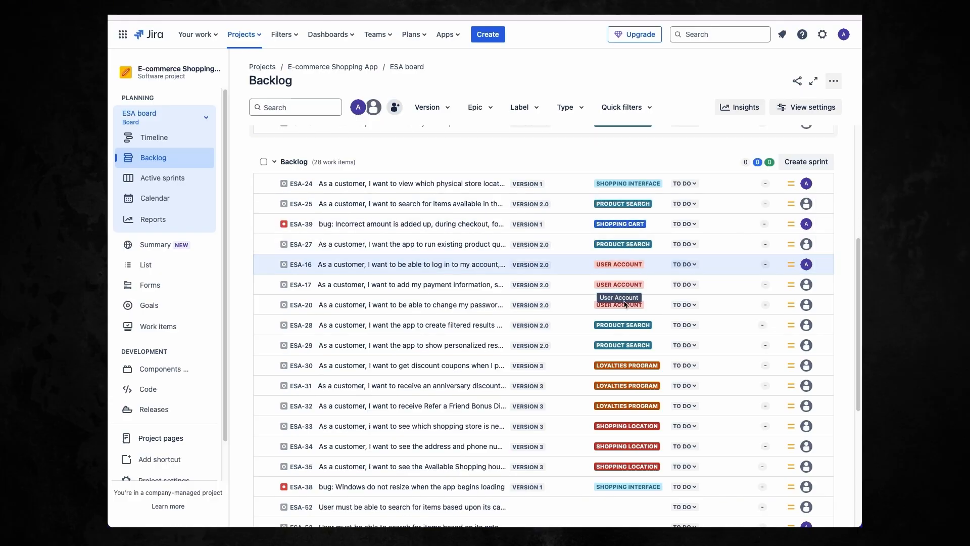
pyautogui.scroll(-3)
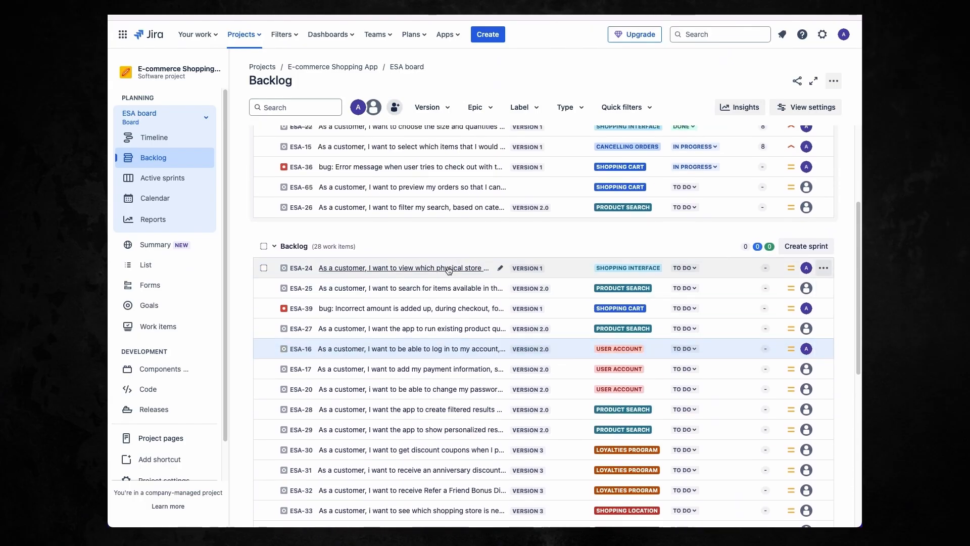
pyautogui.moveTo(806, 266)
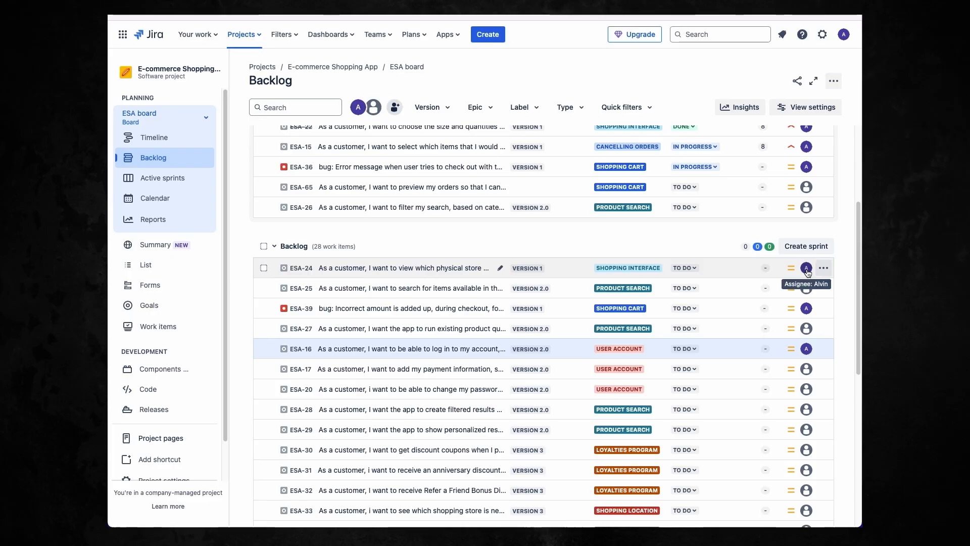
pyautogui.moveTo(627, 266)
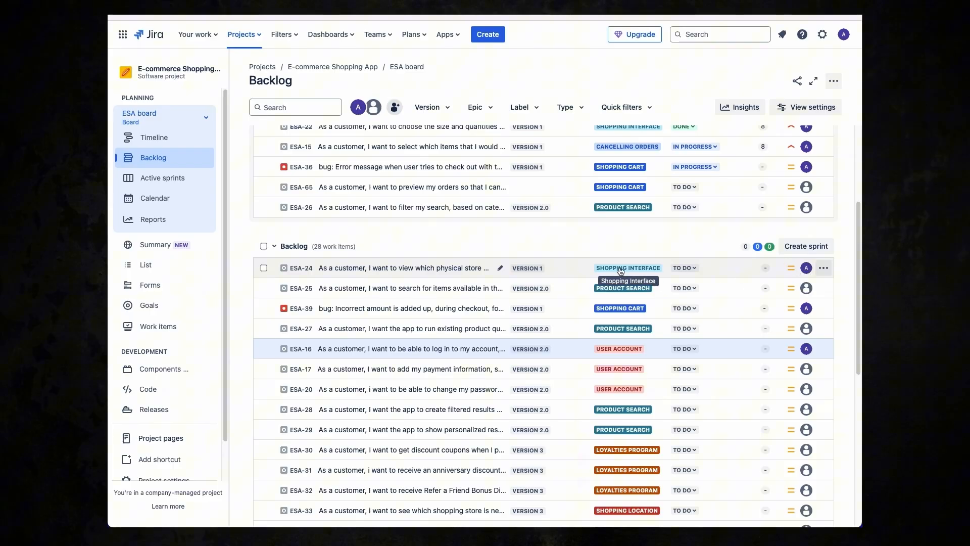
pyautogui.click(368, 267)
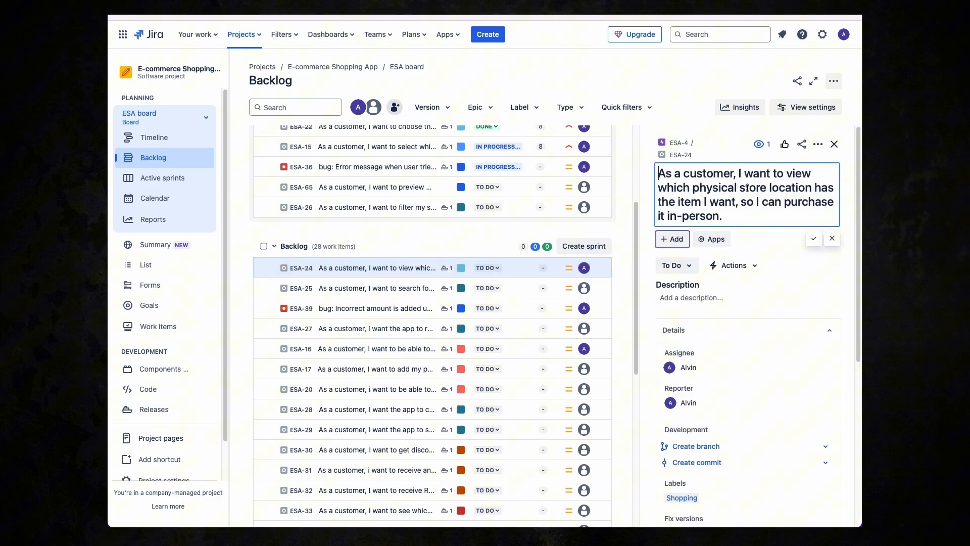
# - Review ESA-24's Labels, Fix versions and Parent fields, then close its details
pyautogui.click(813, 238)
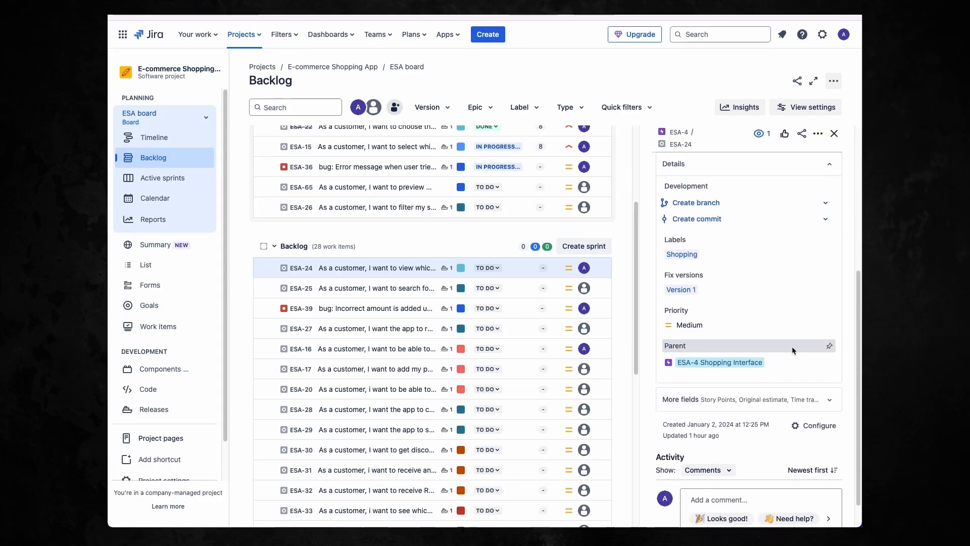
pyautogui.click(833, 133)
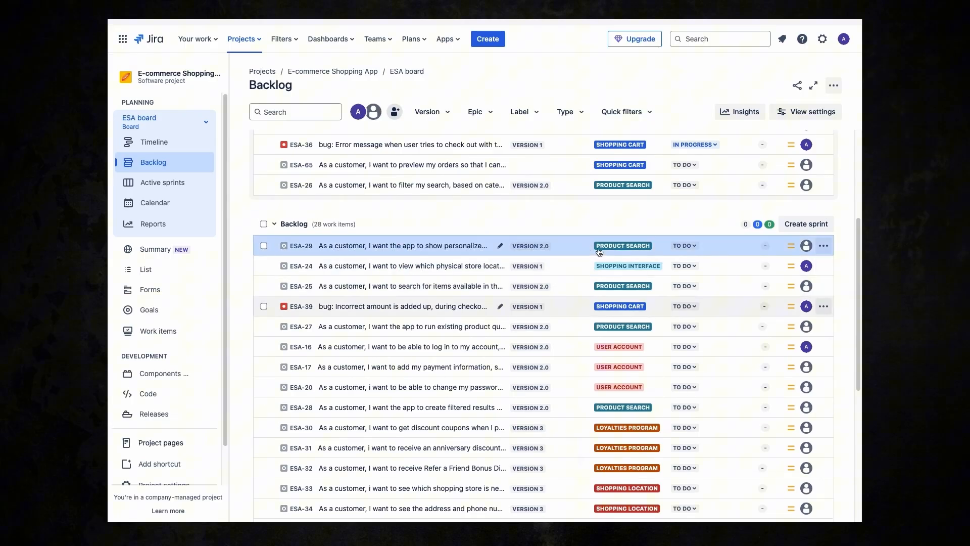
pyautogui.moveTo(623, 244)
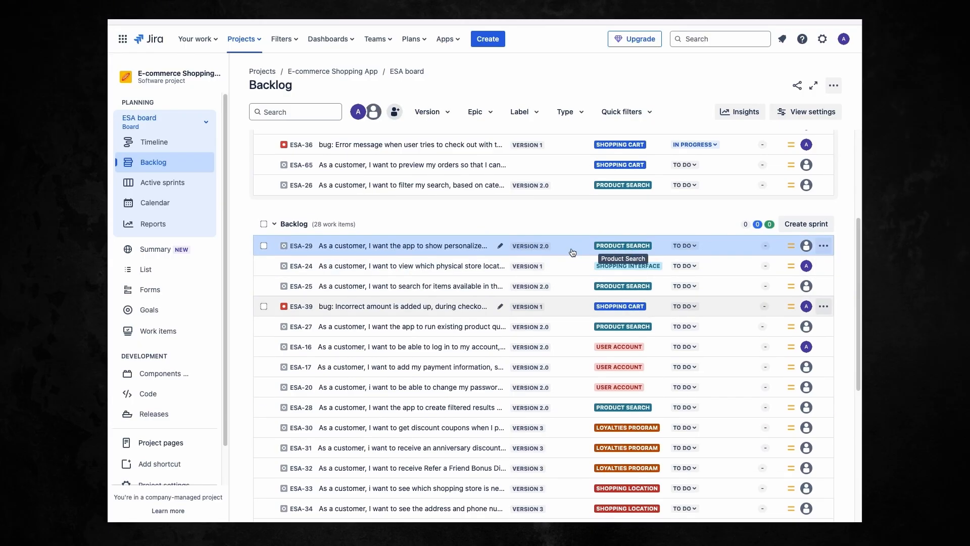
pyautogui.moveTo(244, 256)
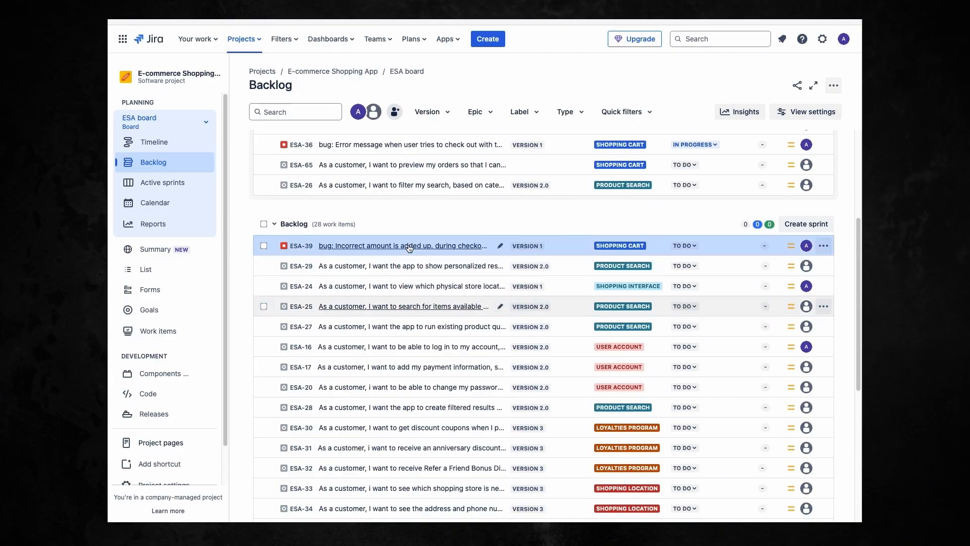
pyautogui.moveTo(407, 266)
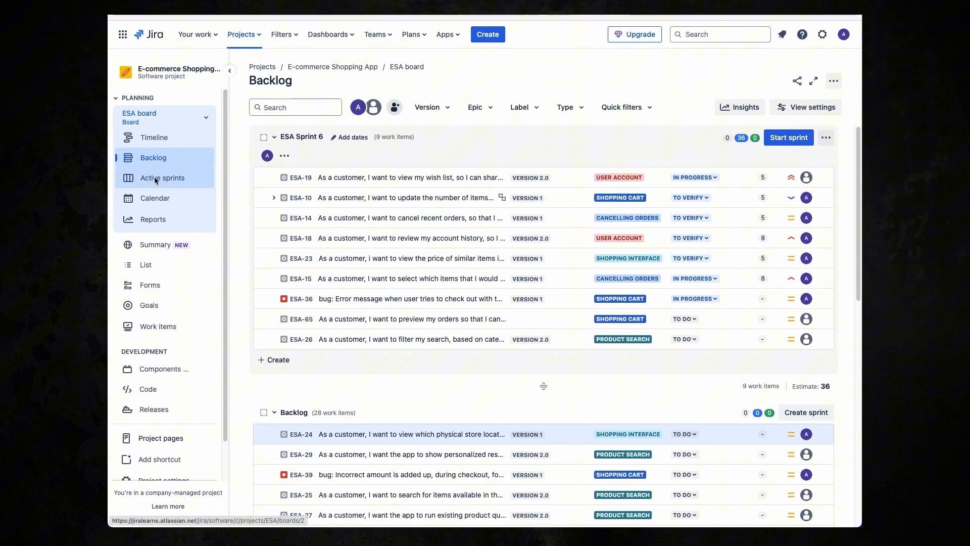
# - View the empty active sprint board and return to the Backlog view
pyautogui.click(163, 178)
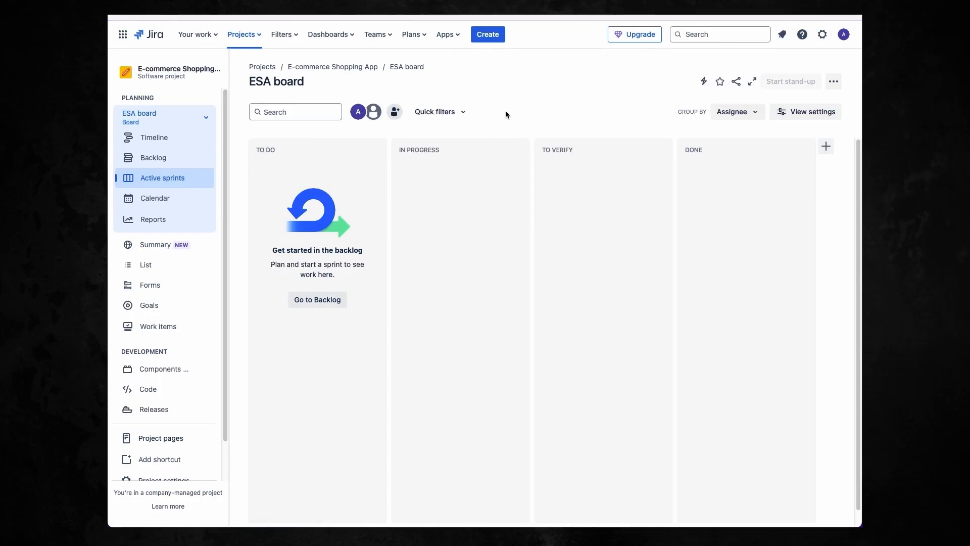
pyautogui.moveTo(553, 99)
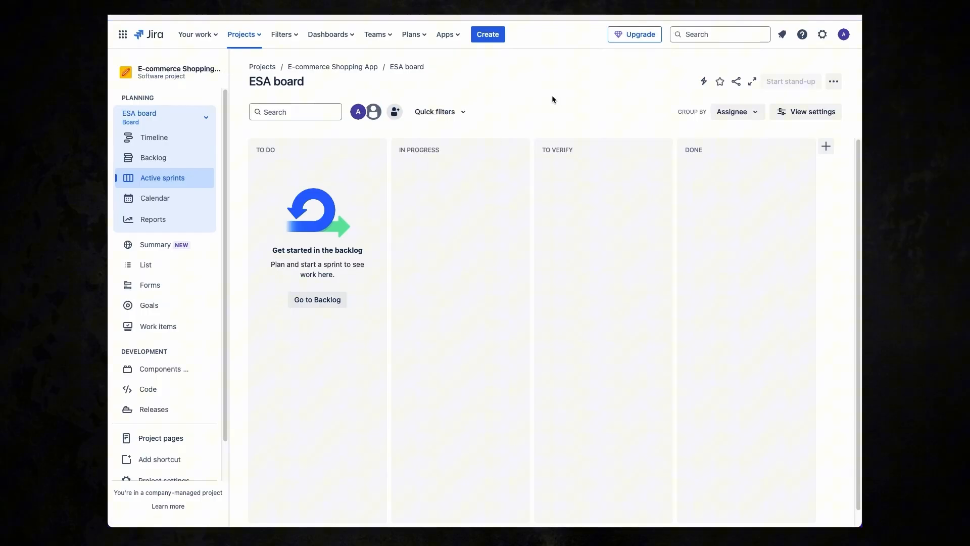
pyautogui.moveTo(564, 101)
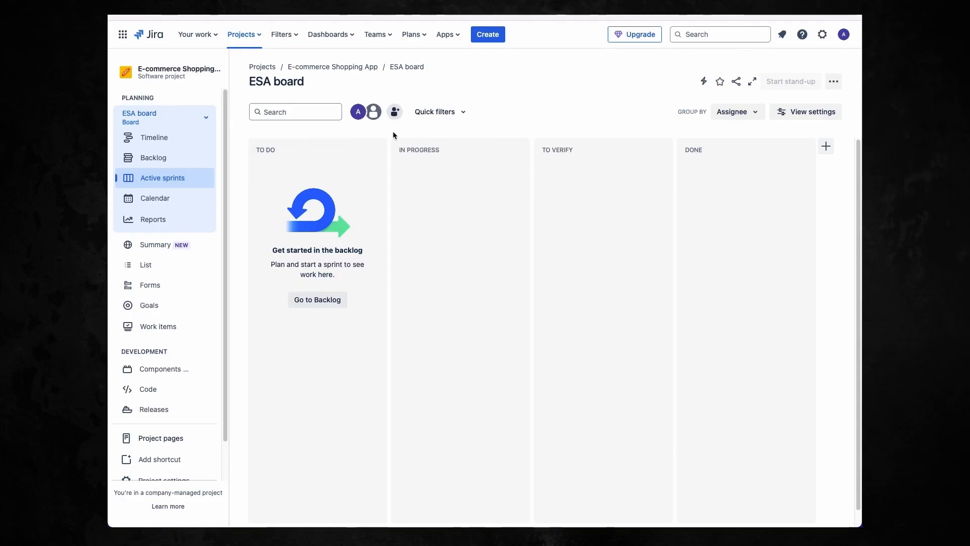
pyautogui.moveTo(428, 134)
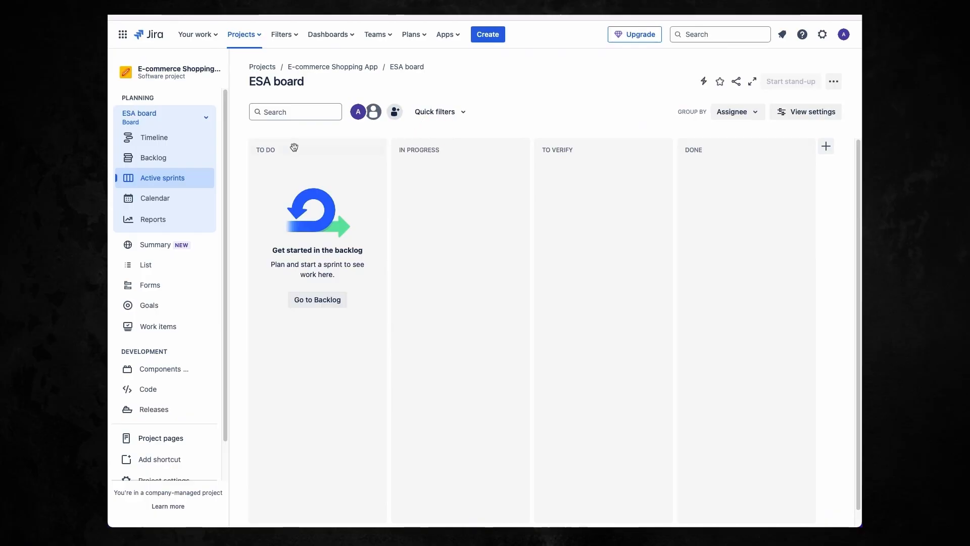
pyautogui.click(265, 150)
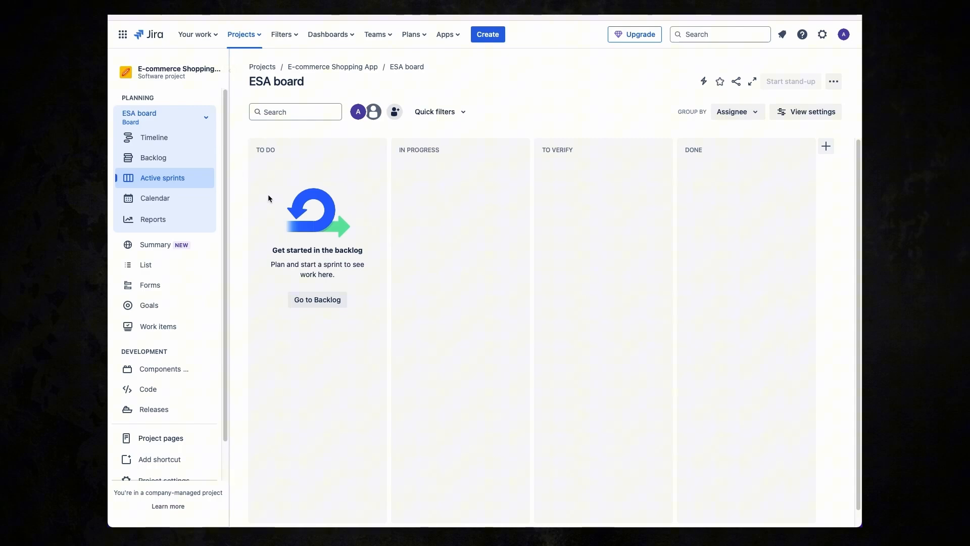
pyautogui.moveTo(381, 244)
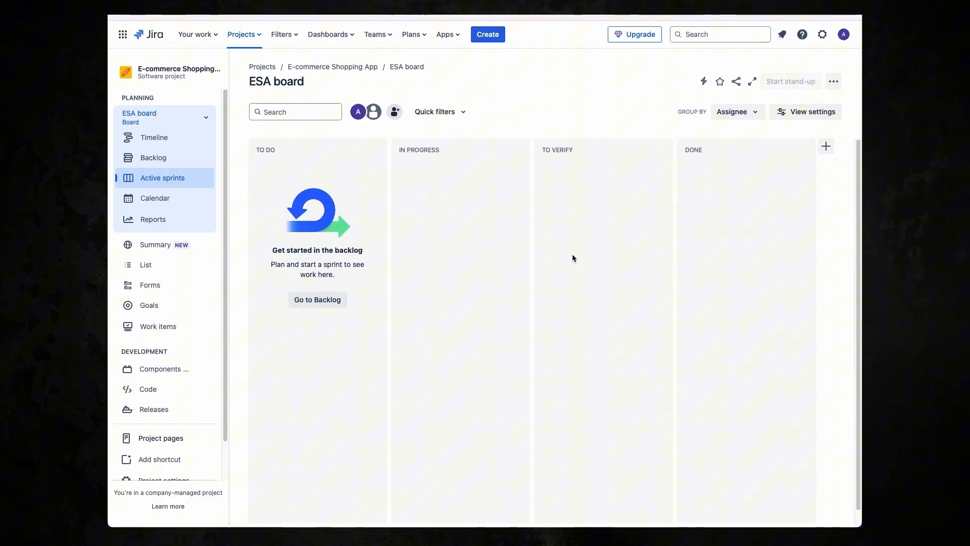
pyautogui.click(153, 157)
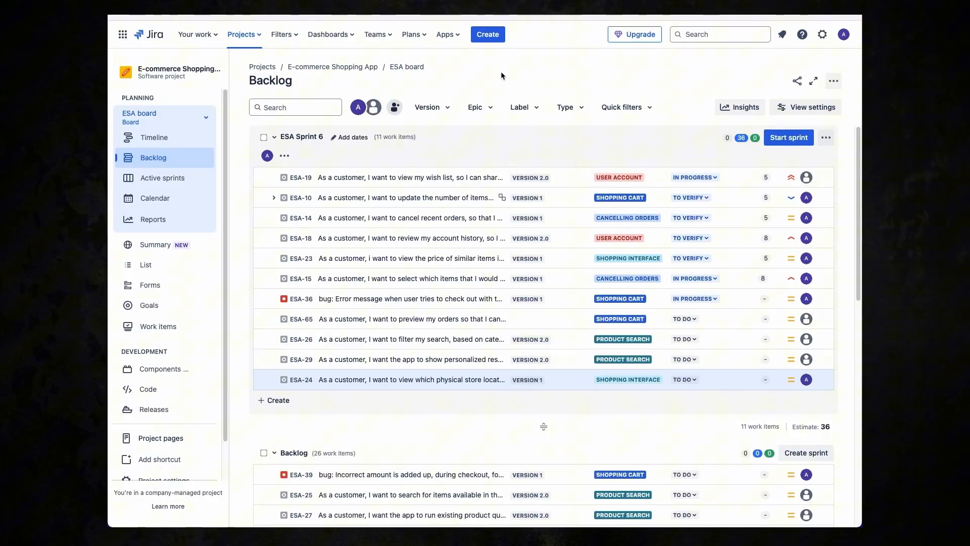
pyautogui.click(517, 78)
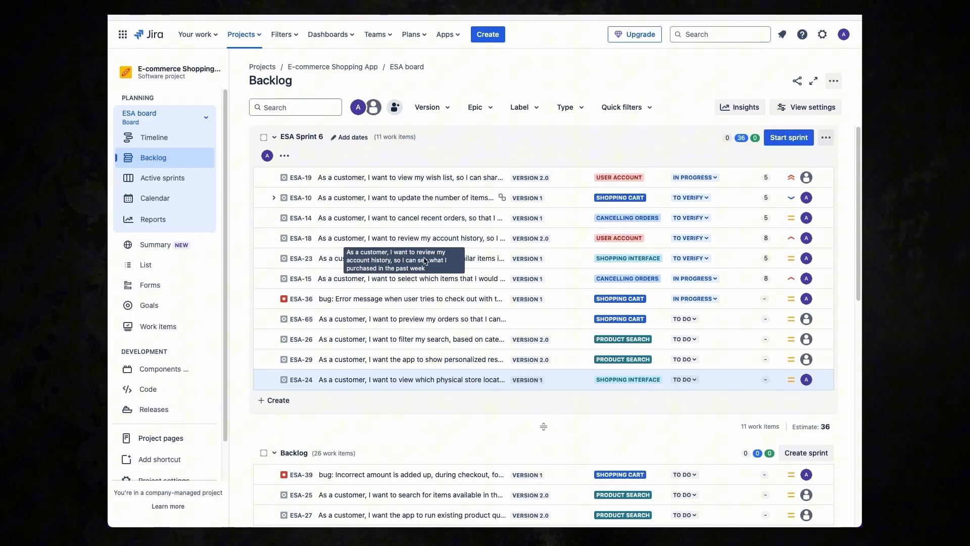
pyautogui.scroll(-3)
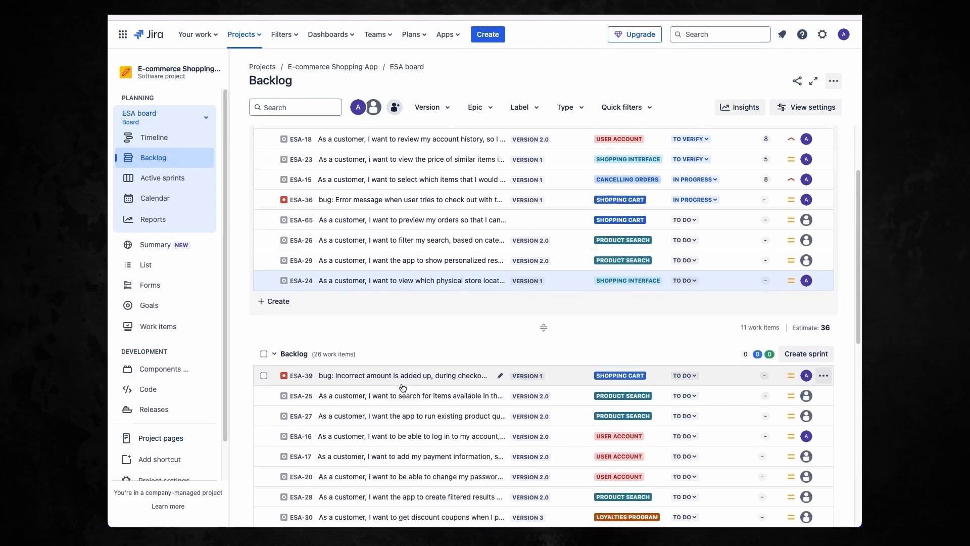
pyautogui.scroll(-3)
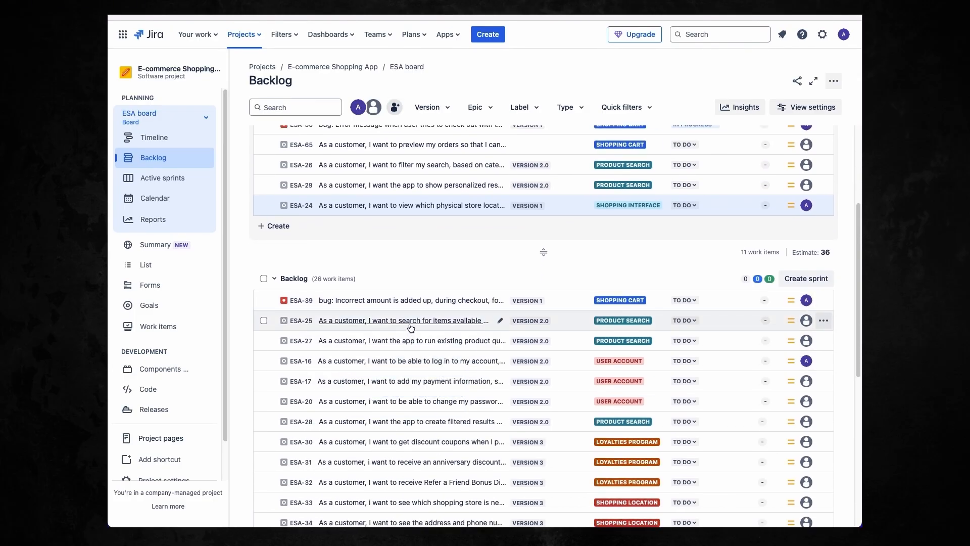
# - Move ESA-25 into ESA Sprint 6 via its Move to context menu
pyautogui.rightClick(410, 321)
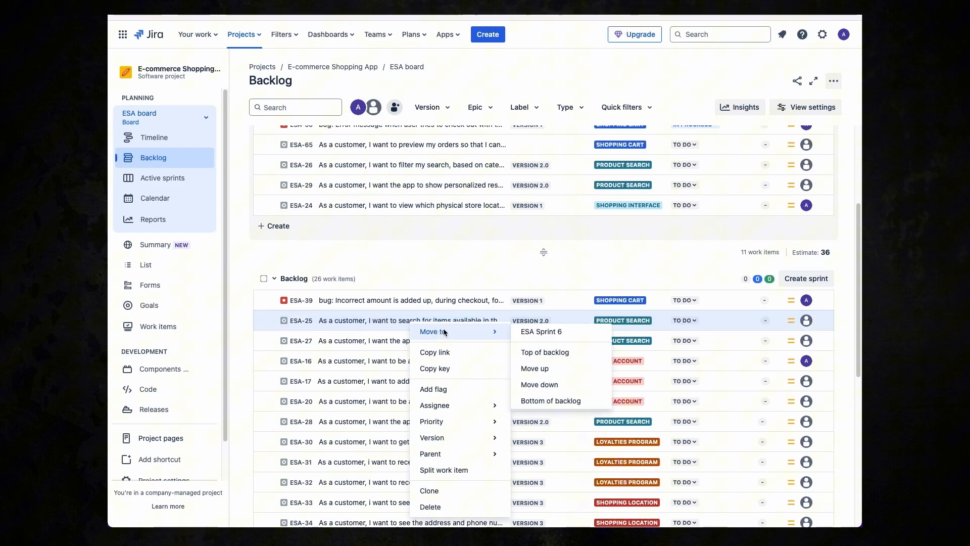
pyautogui.moveTo(541, 332)
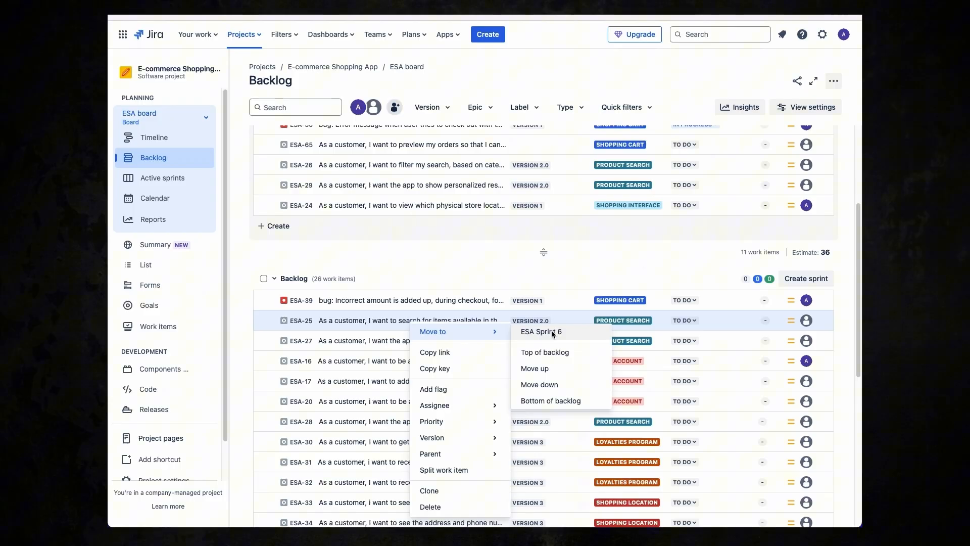
pyautogui.click(540, 331)
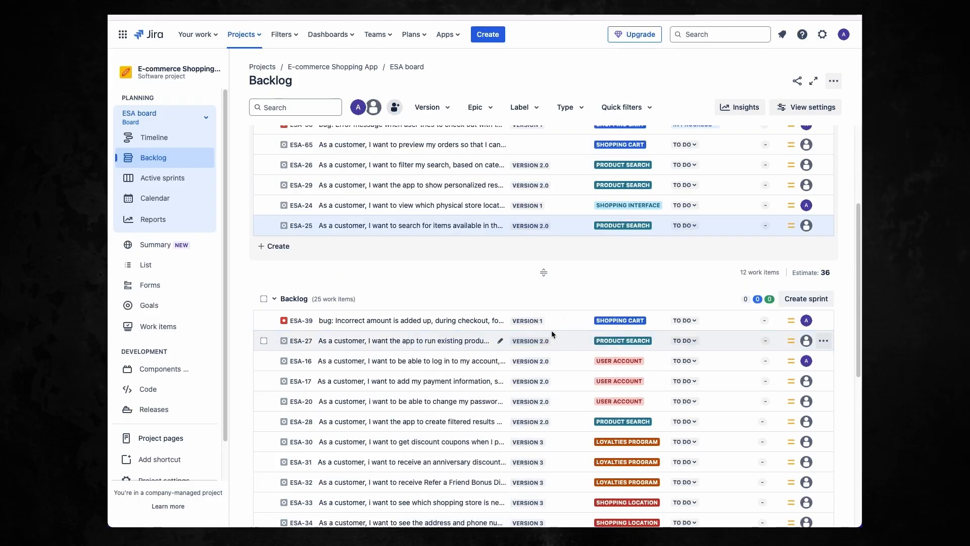
pyautogui.moveTo(544, 324)
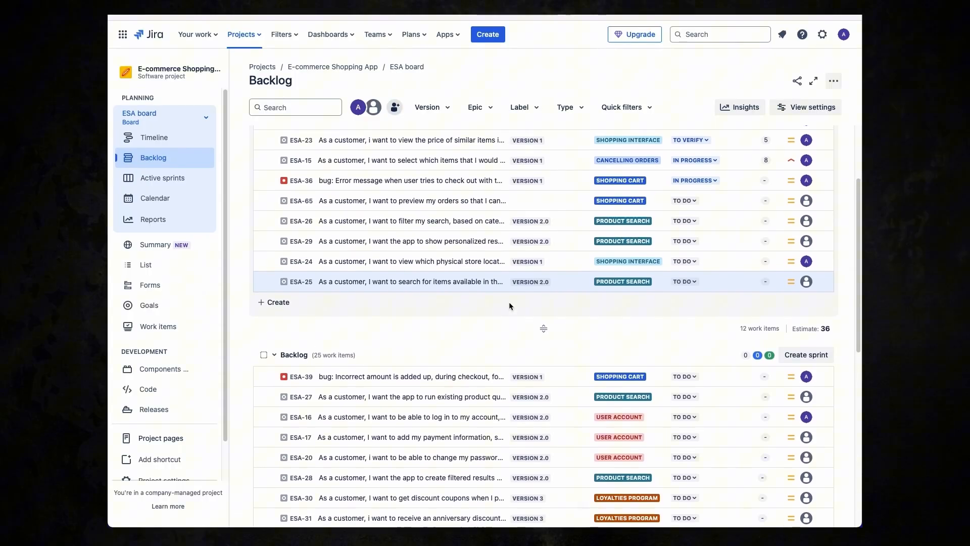
pyautogui.scroll(-3)
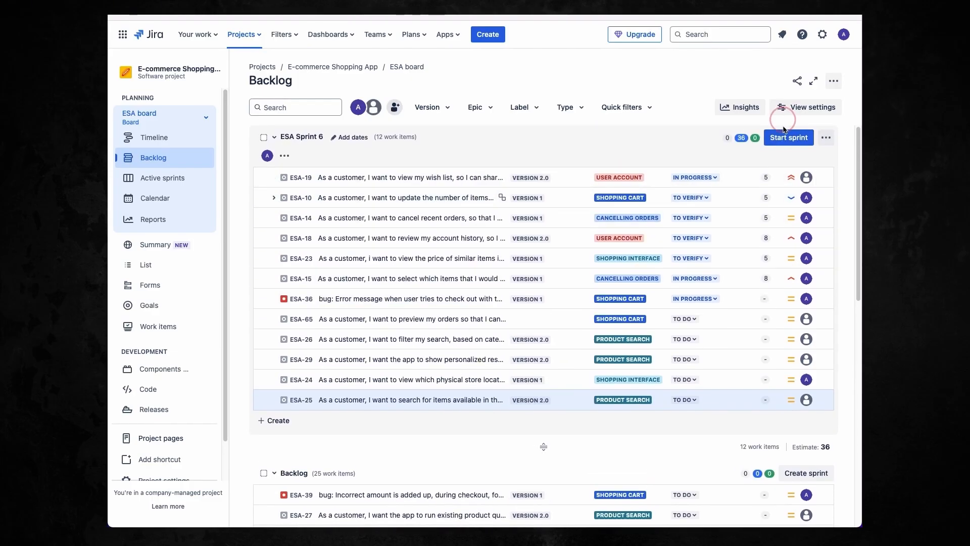
# - Start ESA Sprint 6 with a 2-week duration and start date picked from the calendar
pyautogui.click(787, 137)
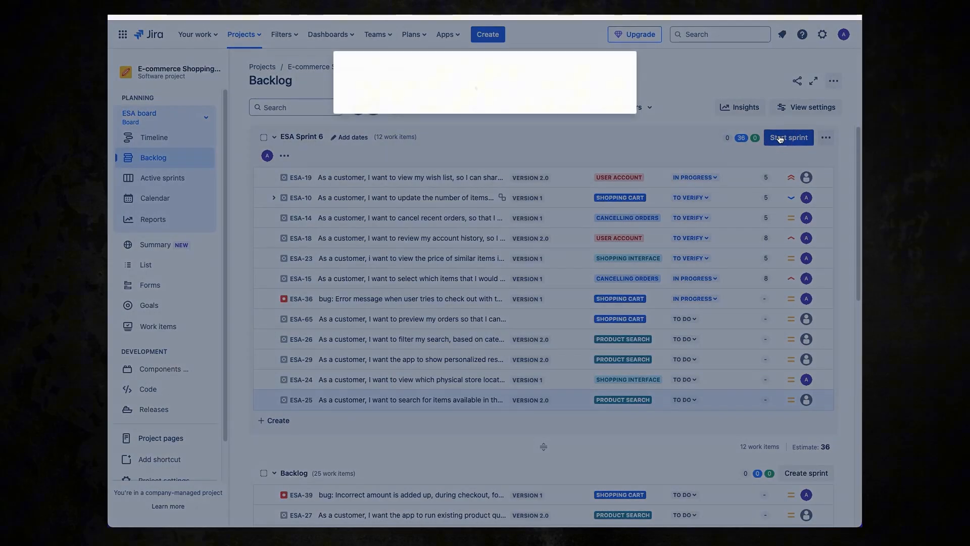
pyautogui.click(788, 138)
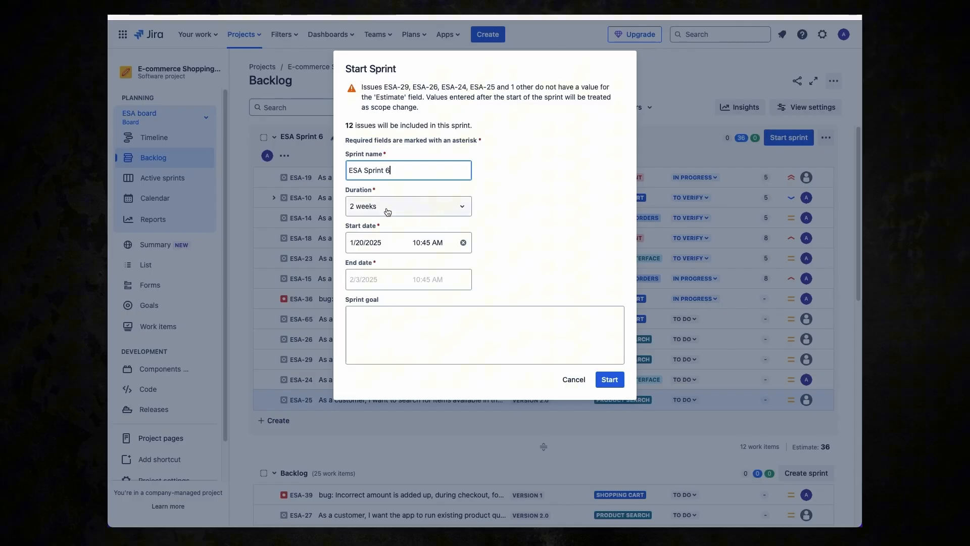
pyautogui.click(376, 242)
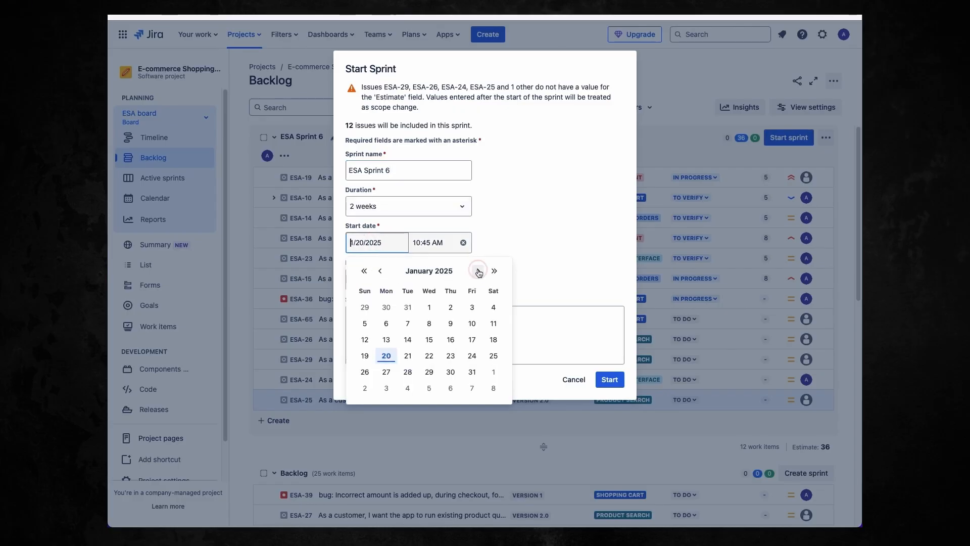
pyautogui.click(385, 340)
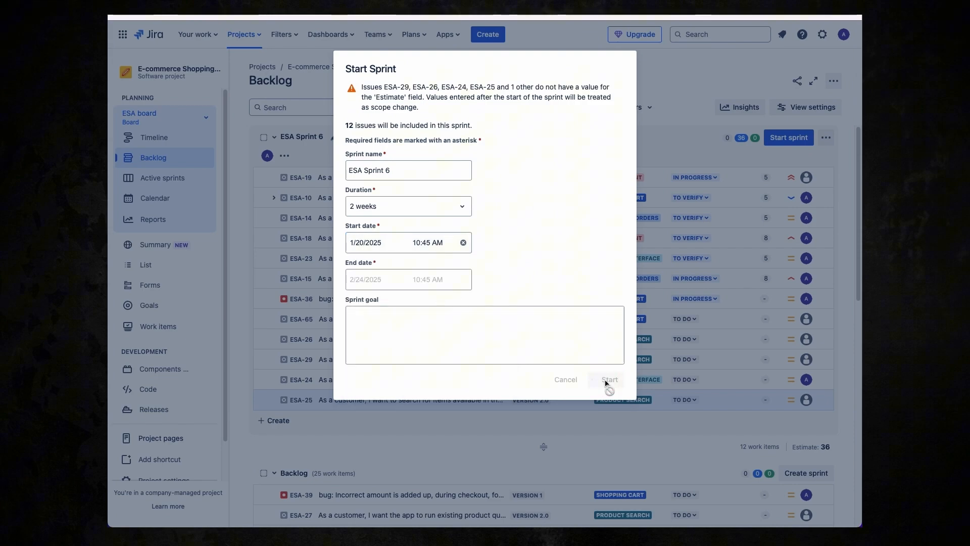
pyautogui.click(608, 379)
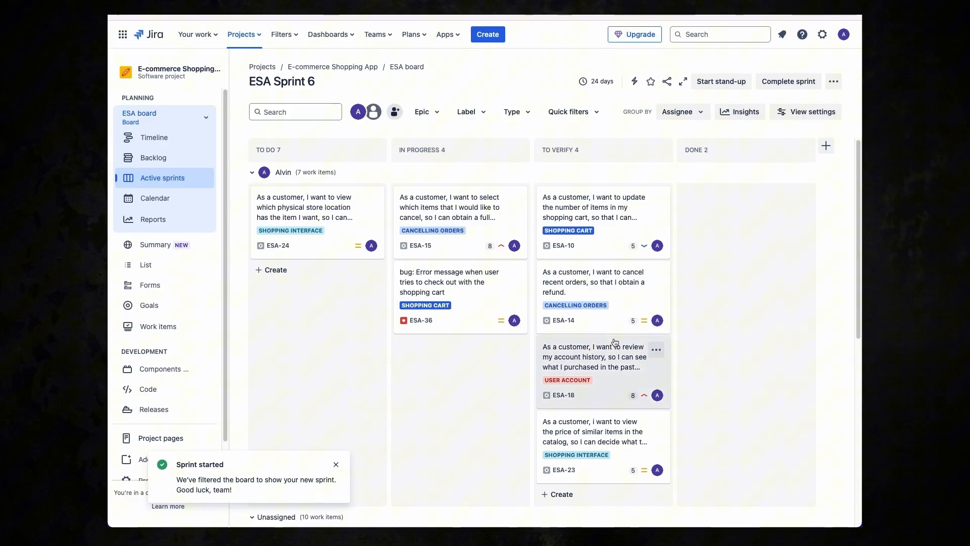
# - Dismiss the 'Sprint started' notice and scroll through the ESA Sprint 6 board
pyautogui.scroll(-3)
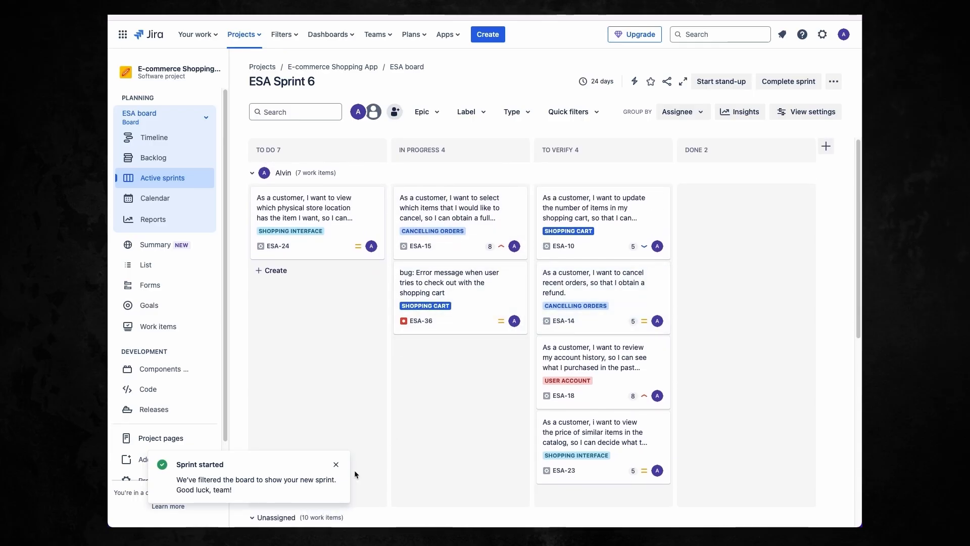
pyautogui.click(336, 464)
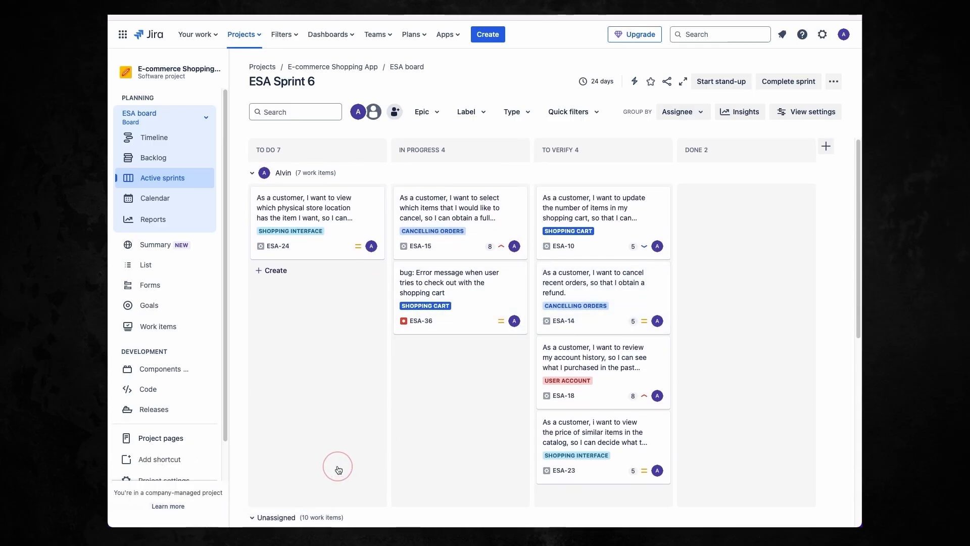
pyautogui.scroll(-3)
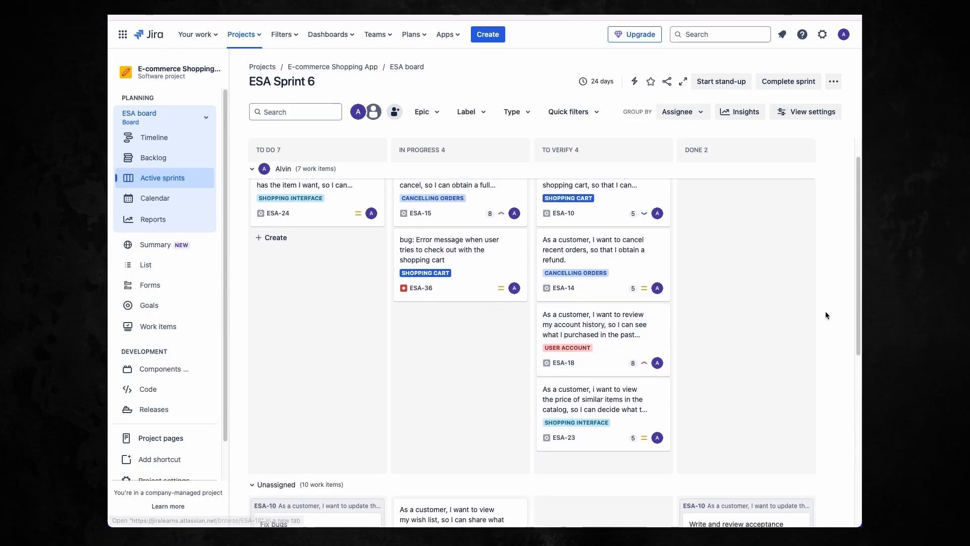
pyautogui.scroll(-3)
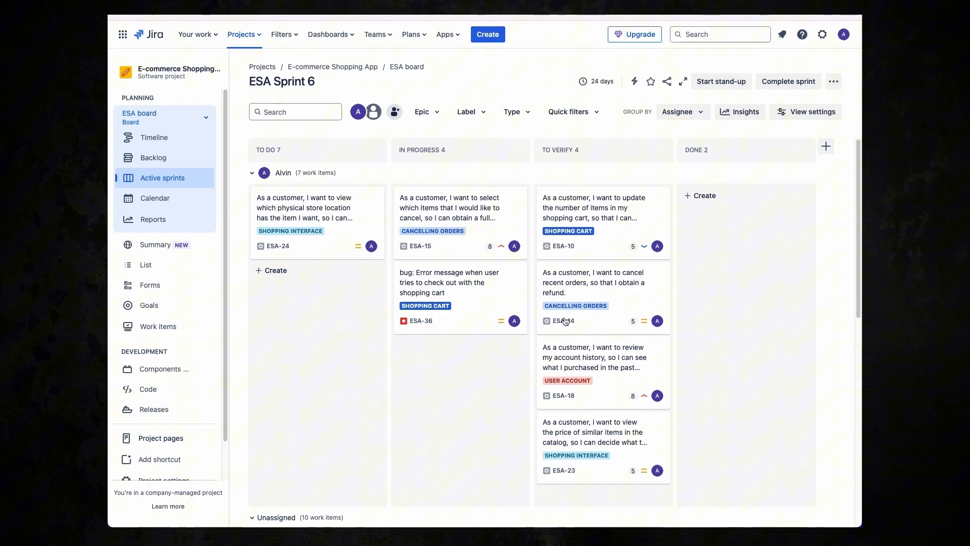
# - Group the board by Epic then back by Assignee, and return to the Backlog view
pyautogui.click(688, 112)
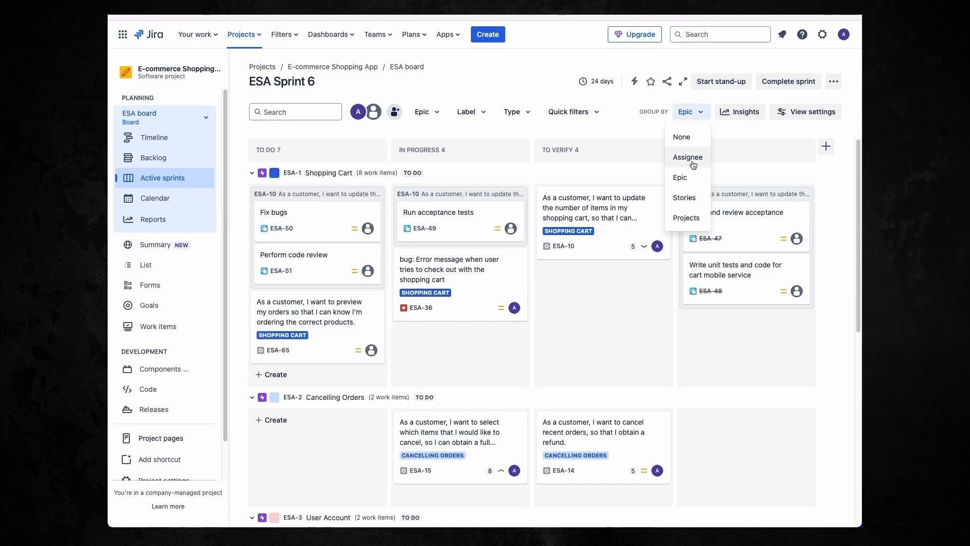
pyautogui.click(687, 157)
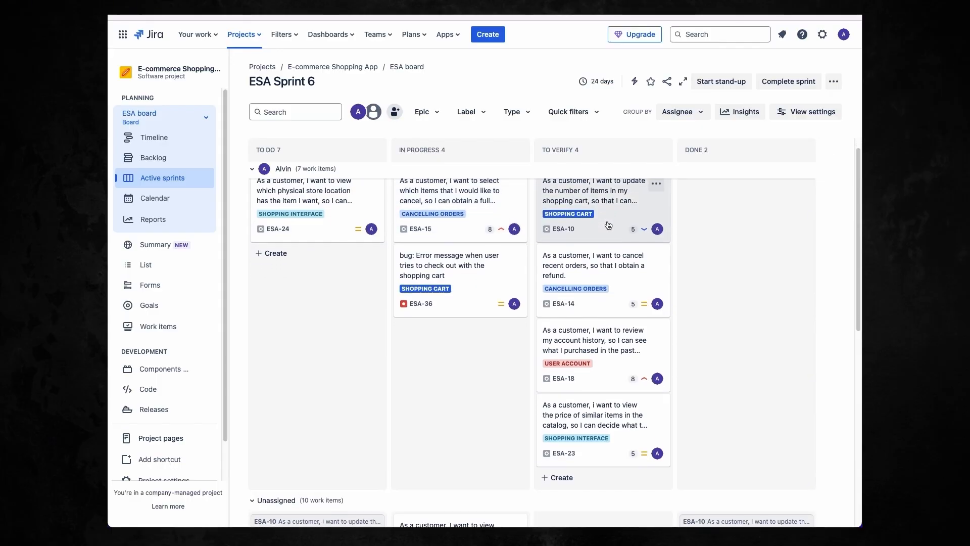
pyautogui.scroll(-3)
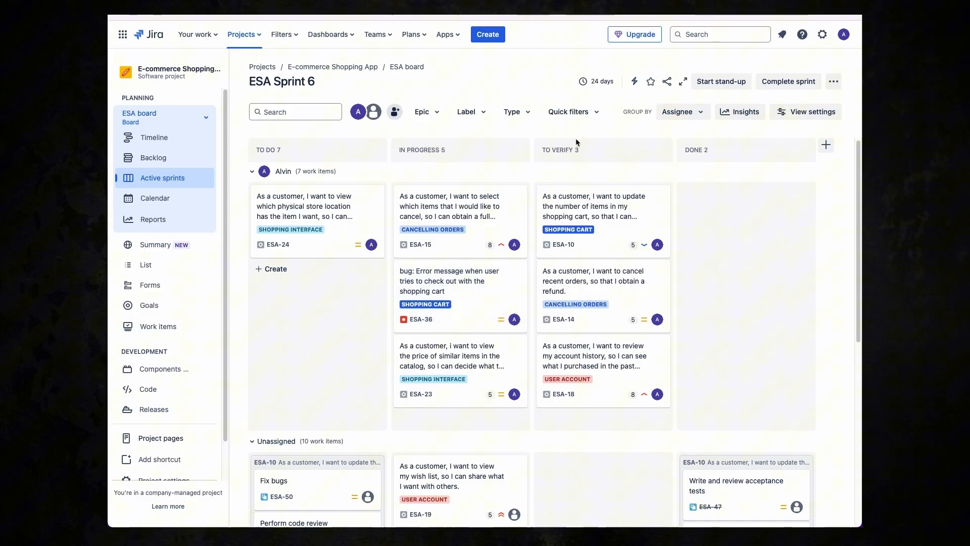
pyautogui.moveTo(594, 171)
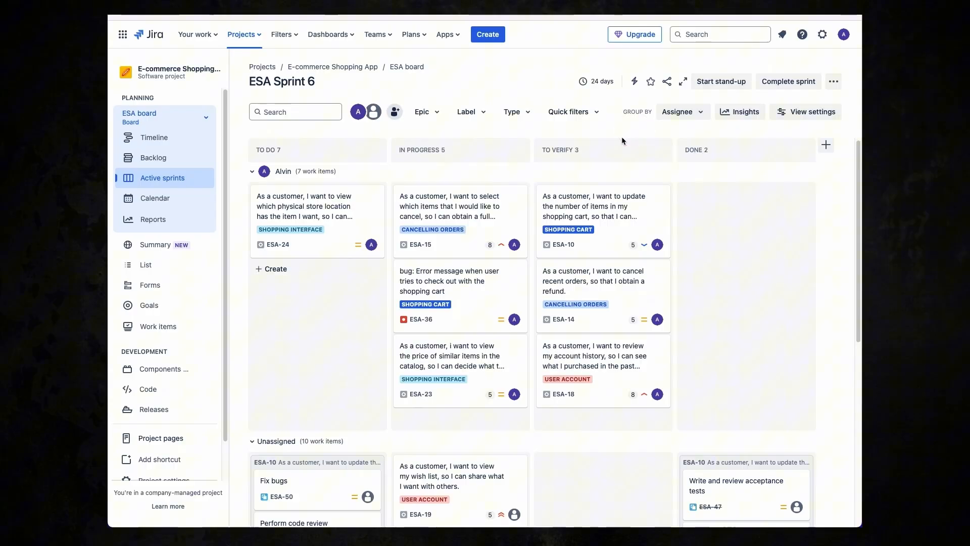
pyautogui.click(154, 158)
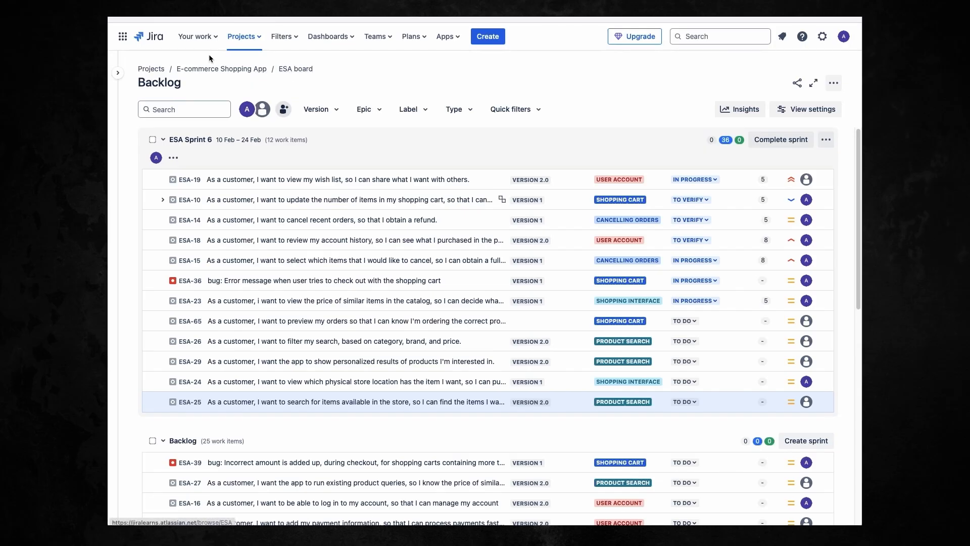
# - Start creating a new project from the Projects menu in the top bar
pyautogui.click(241, 36)
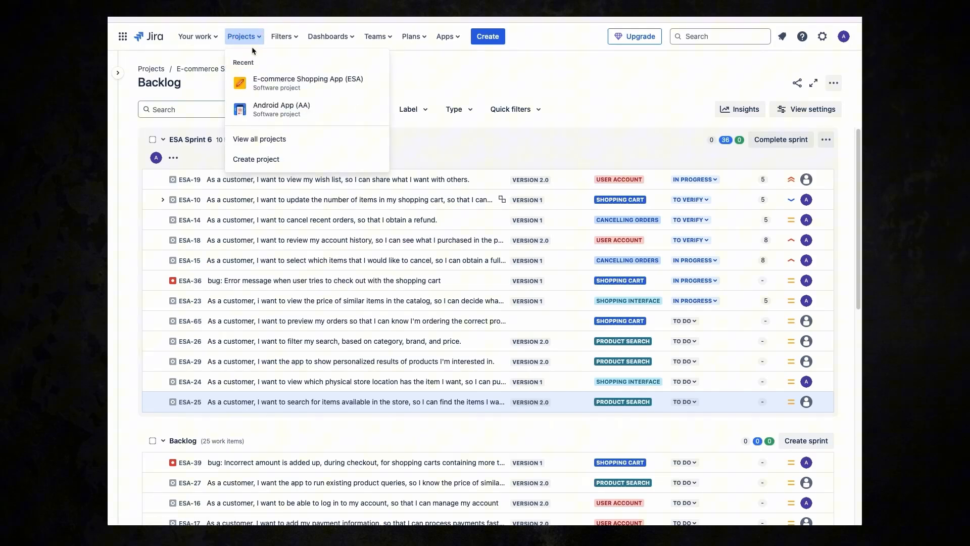
pyautogui.moveTo(255, 159)
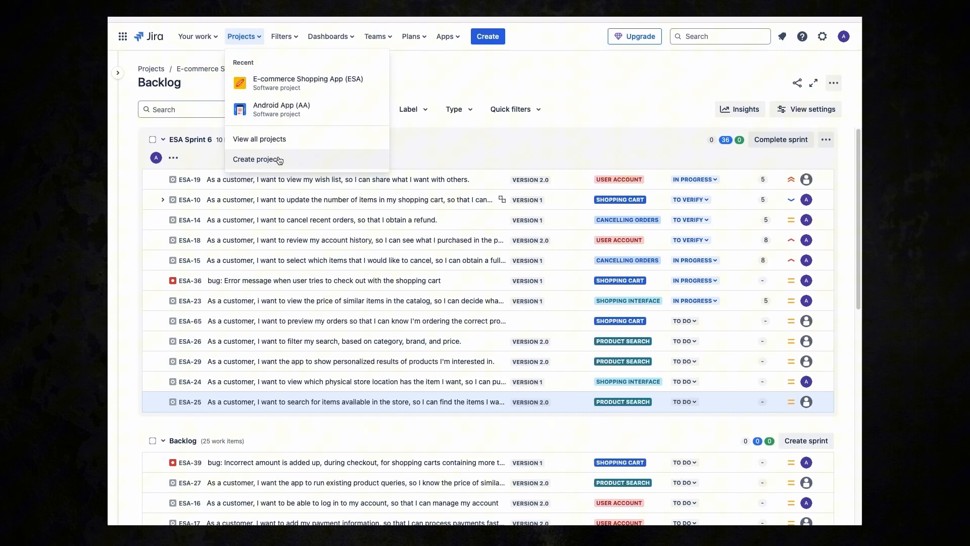
pyautogui.click(257, 160)
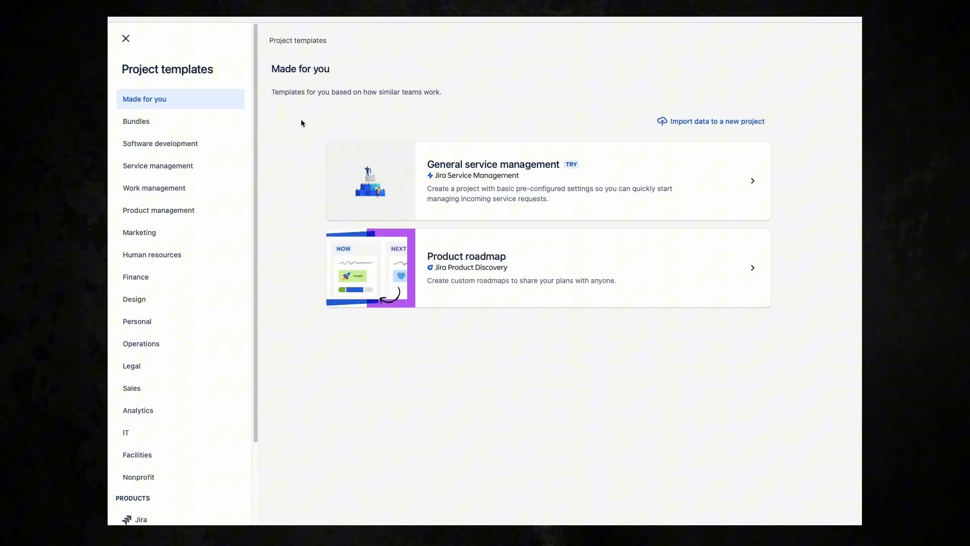
pyautogui.moveTo(263, 149)
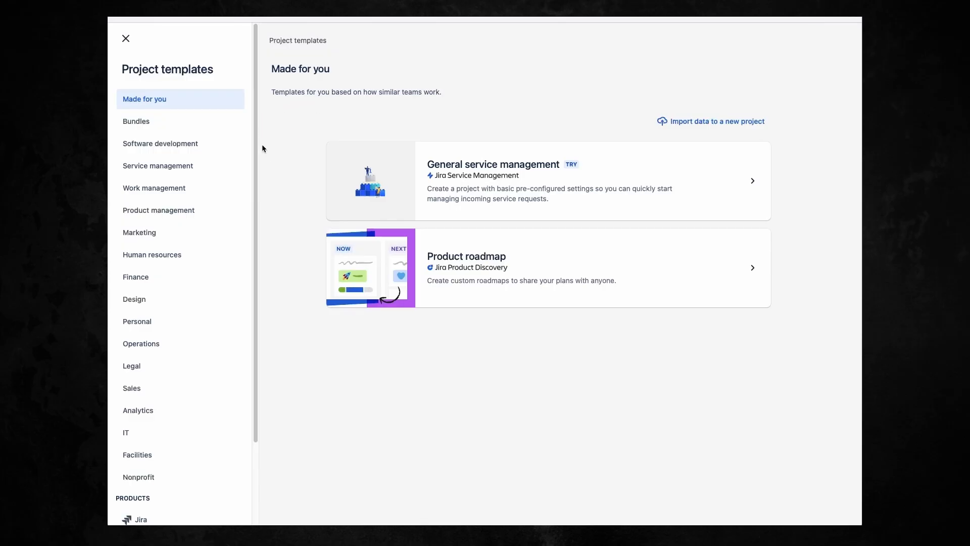
pyautogui.moveTo(170, 145)
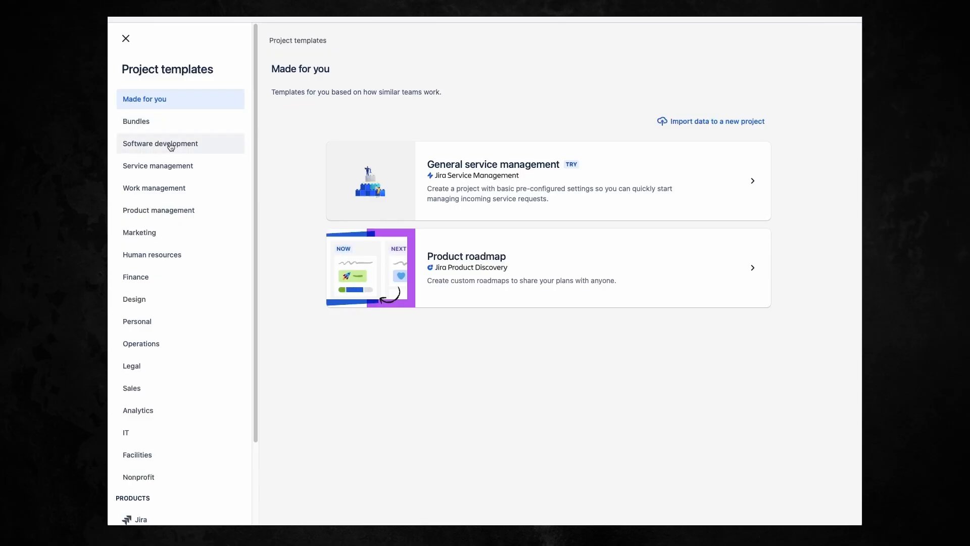
# - Browse the template categories and settle on Software development, scrolled to Product roadmap and Bug tracking
pyautogui.click(161, 142)
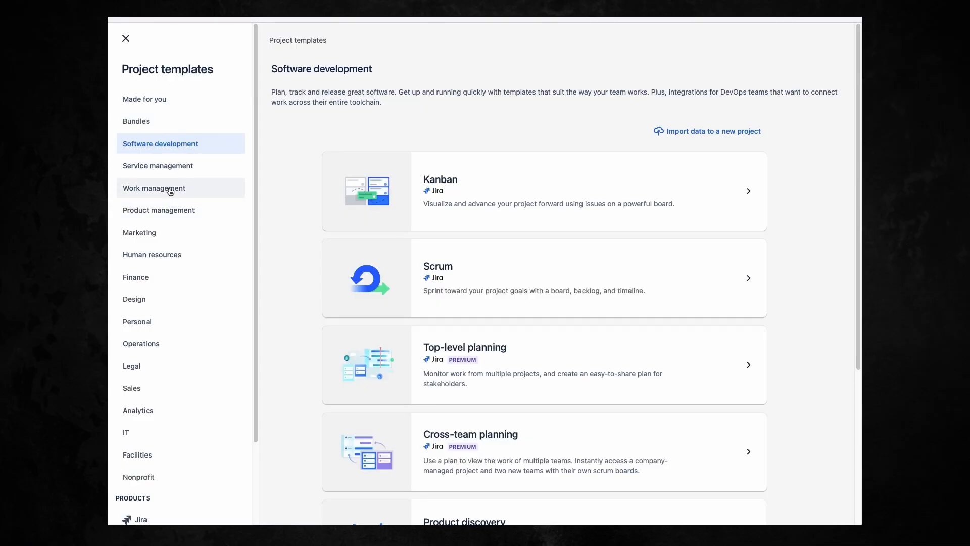
pyautogui.click(153, 188)
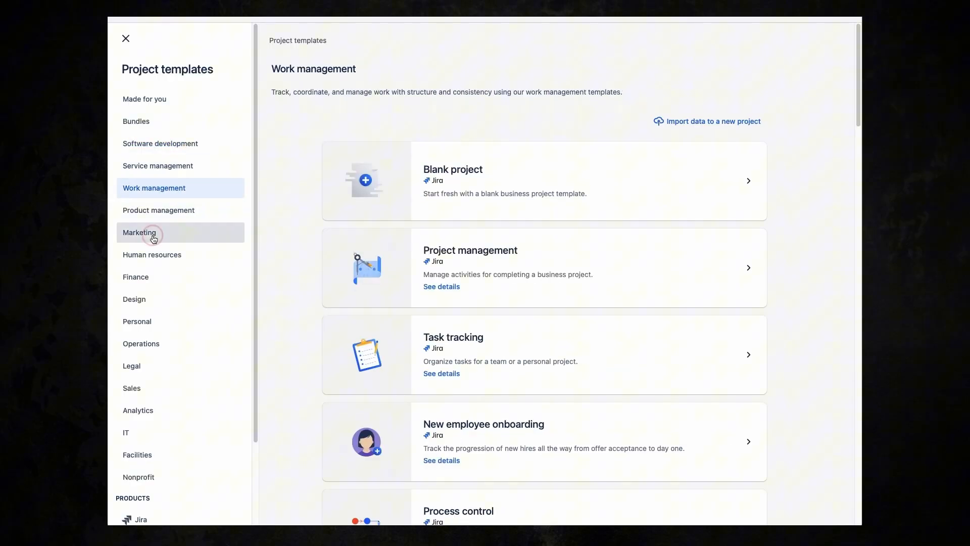
pyautogui.click(151, 254)
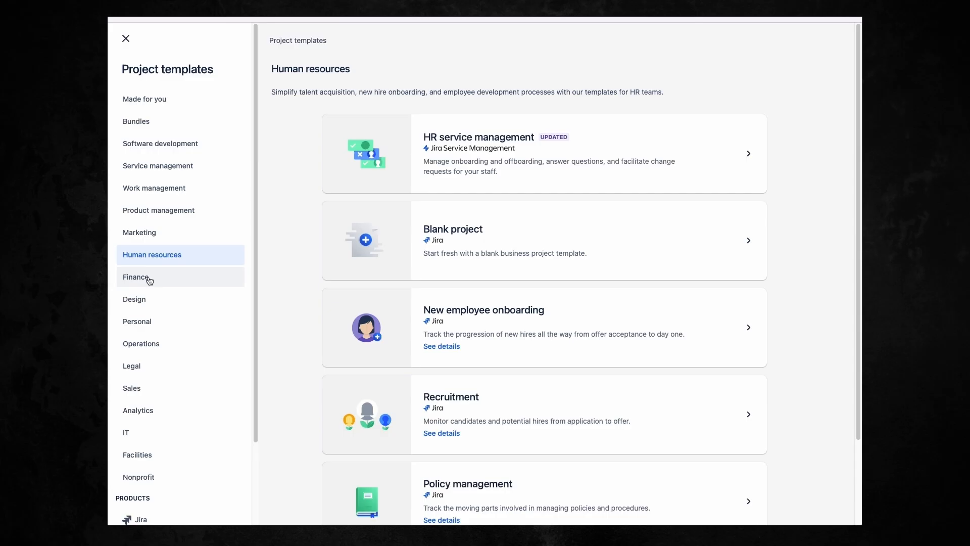
pyautogui.click(136, 277)
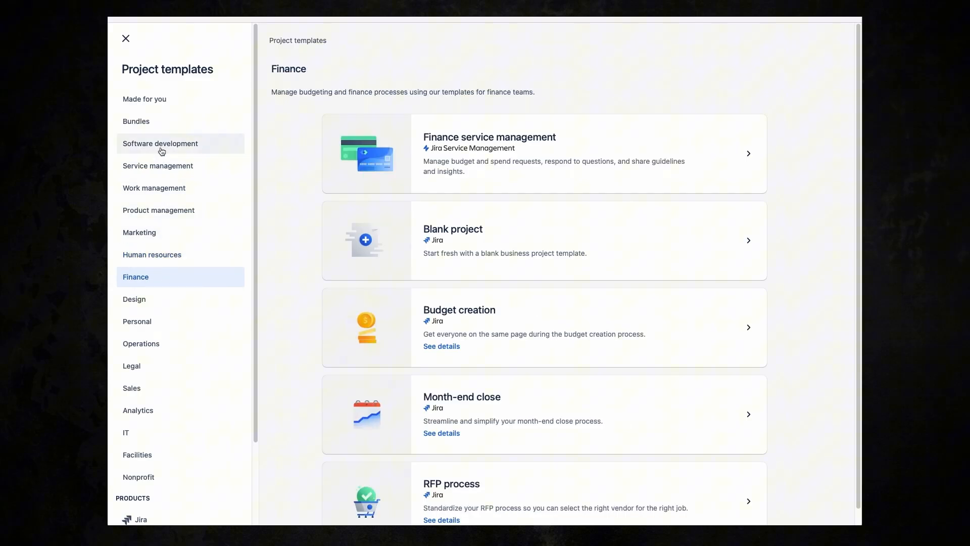
pyautogui.click(160, 143)
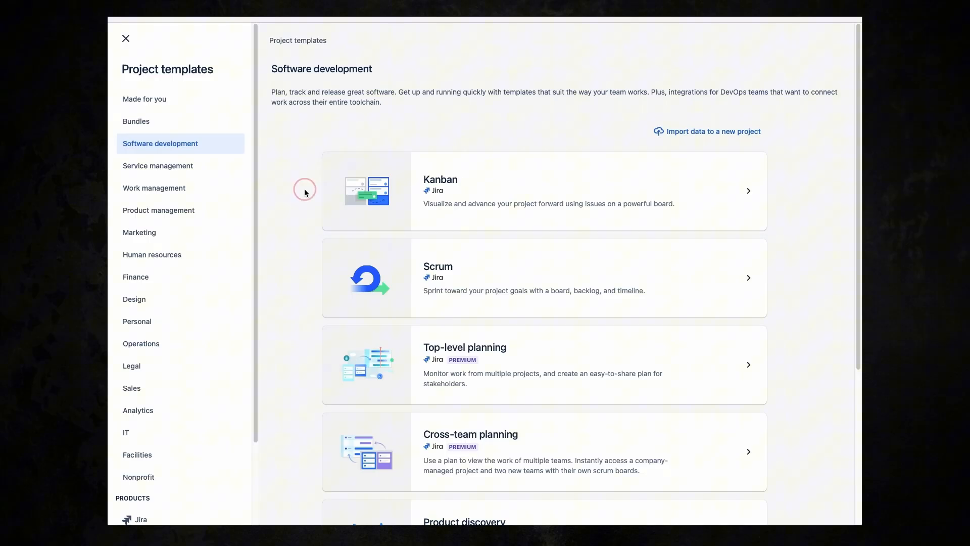
pyautogui.scroll(-3)
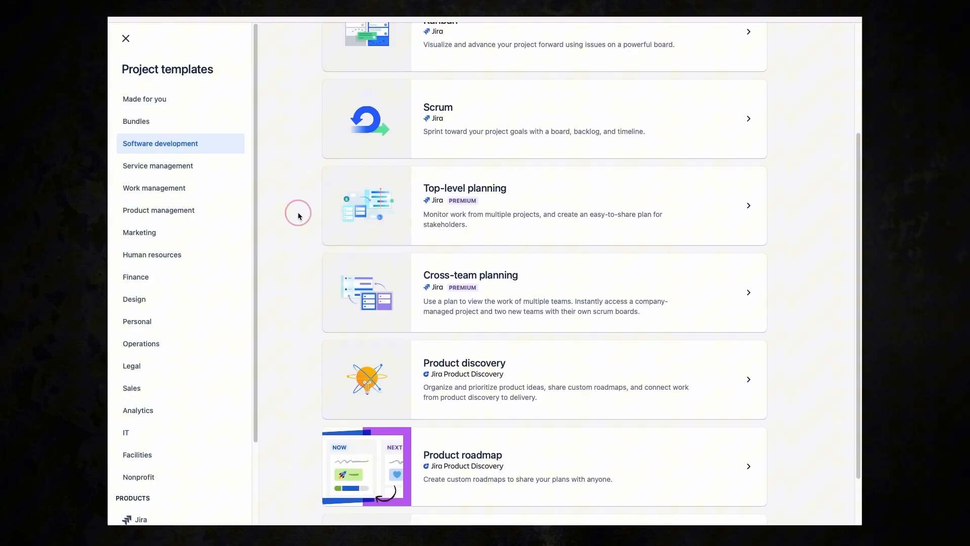
pyautogui.scroll(-3)
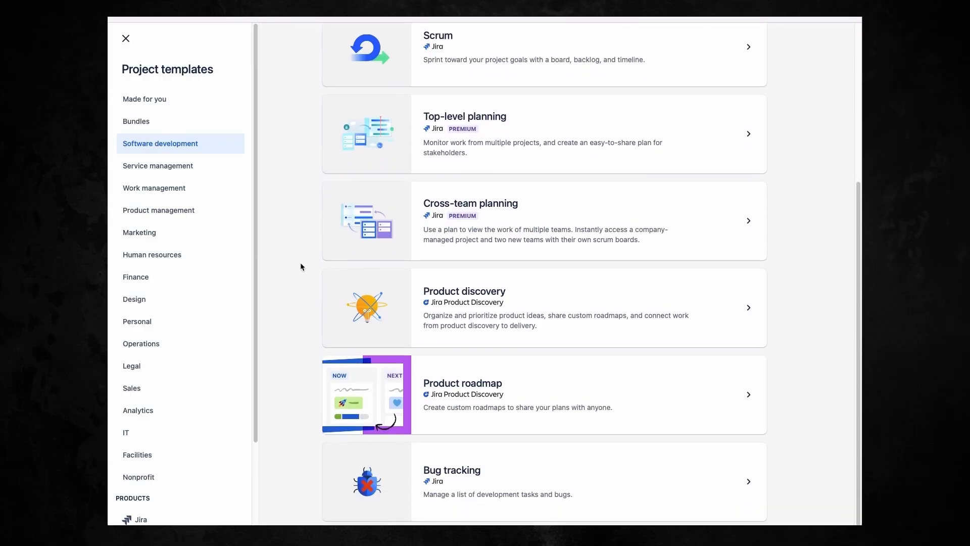
pyautogui.moveTo(295, 501)
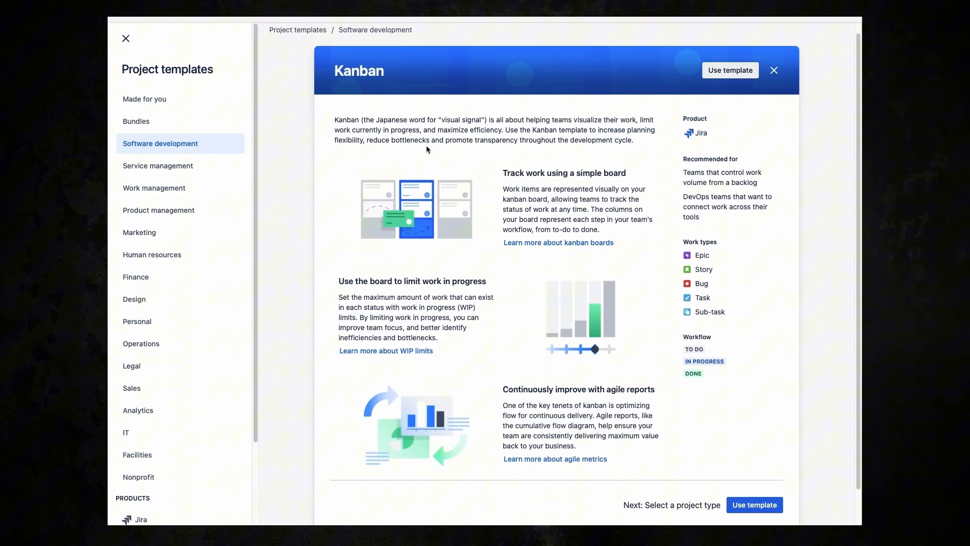
# - Dismiss the Kanban preview and choose the Scrum template for the new project
pyautogui.scroll(-3)
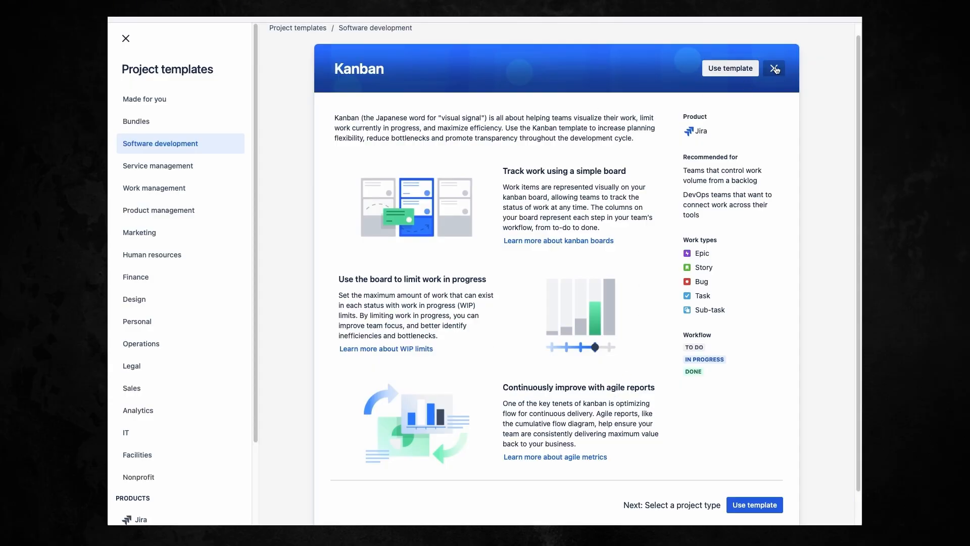
pyautogui.click(773, 68)
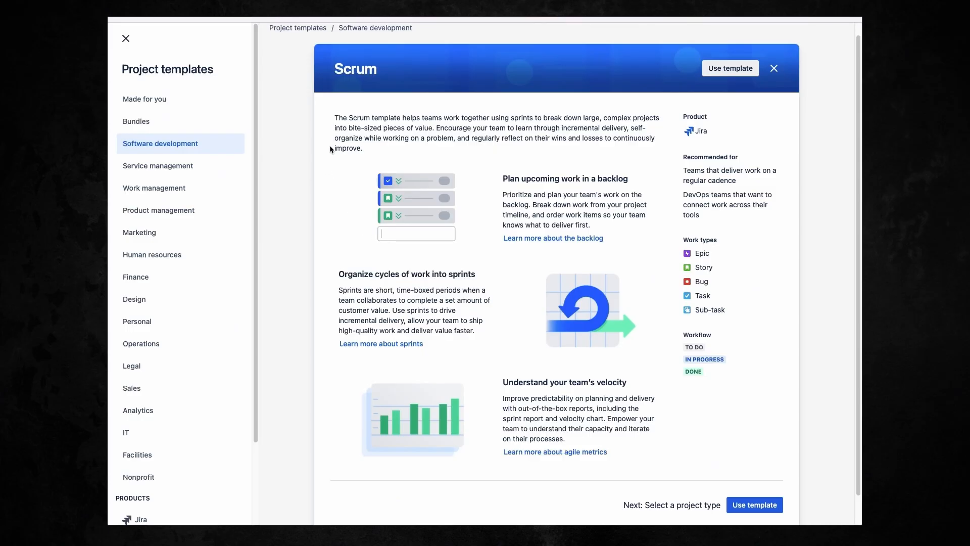
pyautogui.scroll(-3)
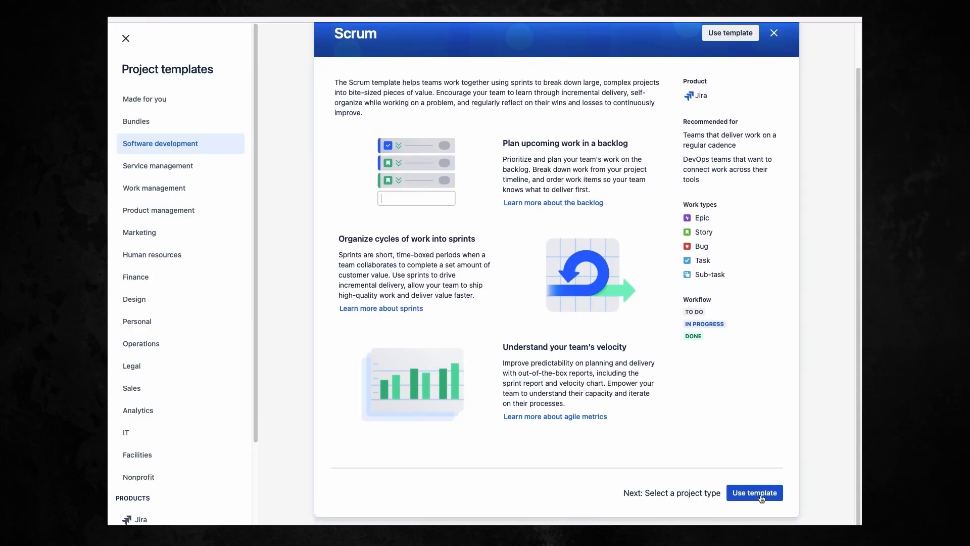
pyautogui.click(754, 492)
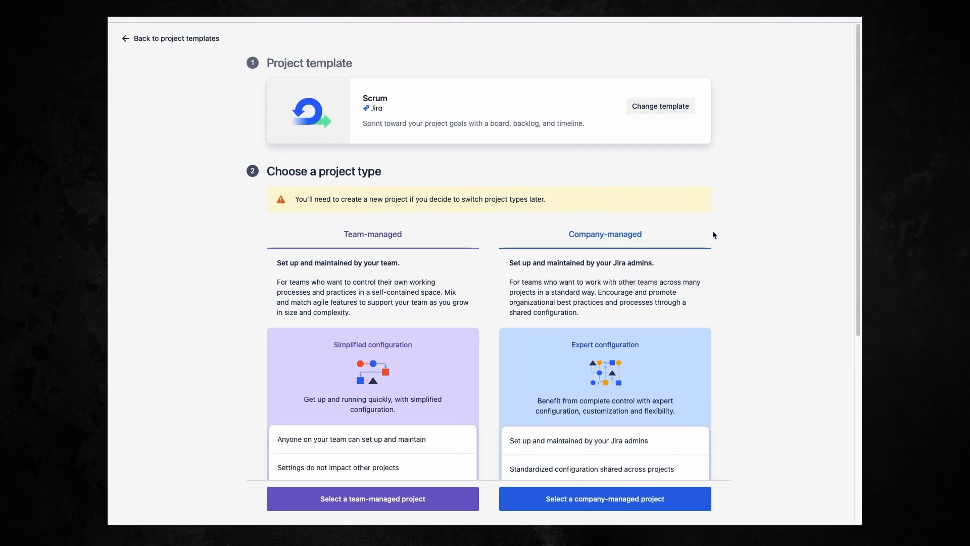
# - Select the company-managed project type for the Scrum project
pyautogui.scroll(-3)
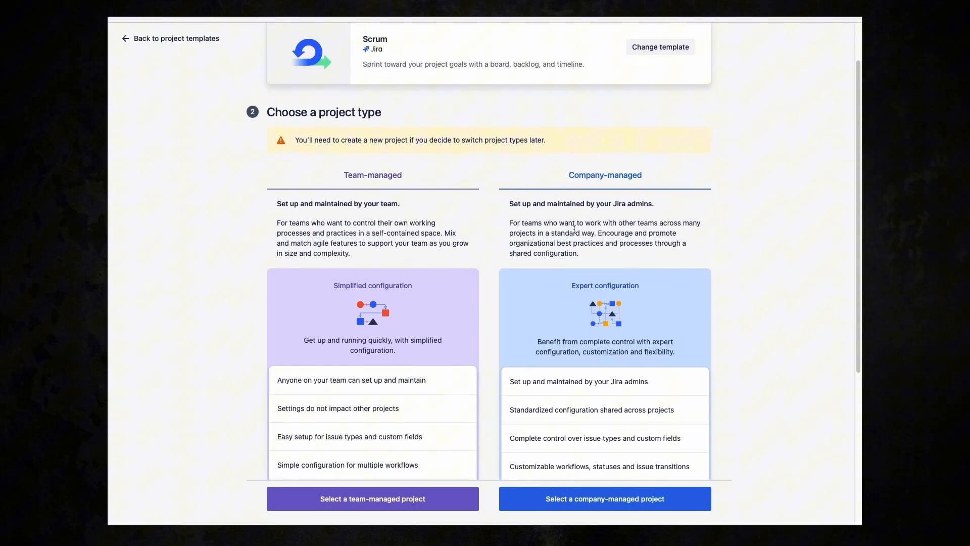
pyautogui.scroll(-3)
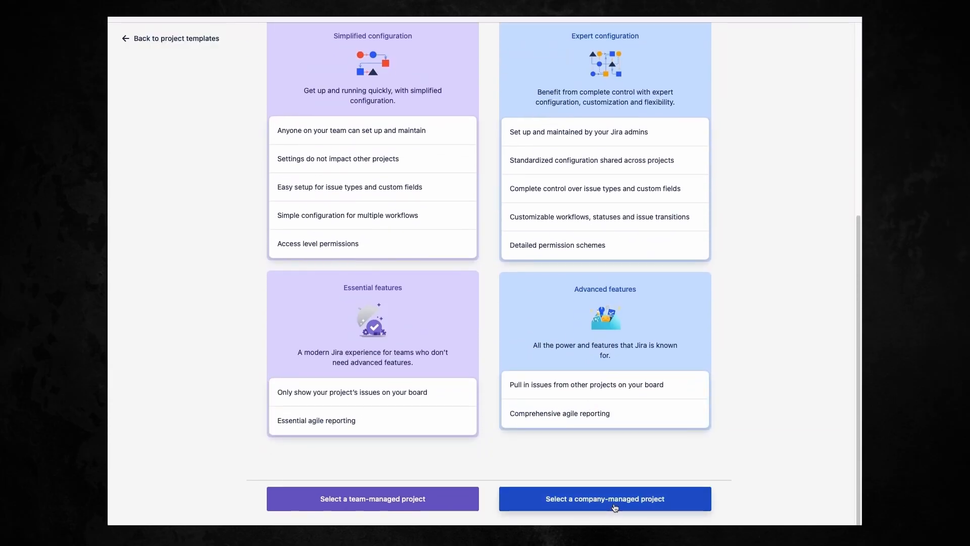
pyautogui.click(604, 498)
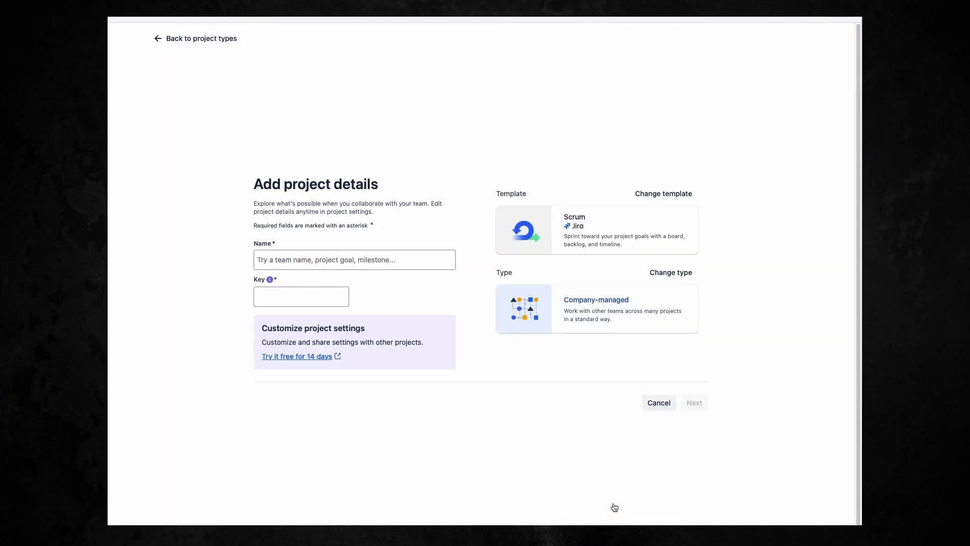
# - Name the project 'Gaming Software App' with key GSA and submit the details
pyautogui.click(353, 260)
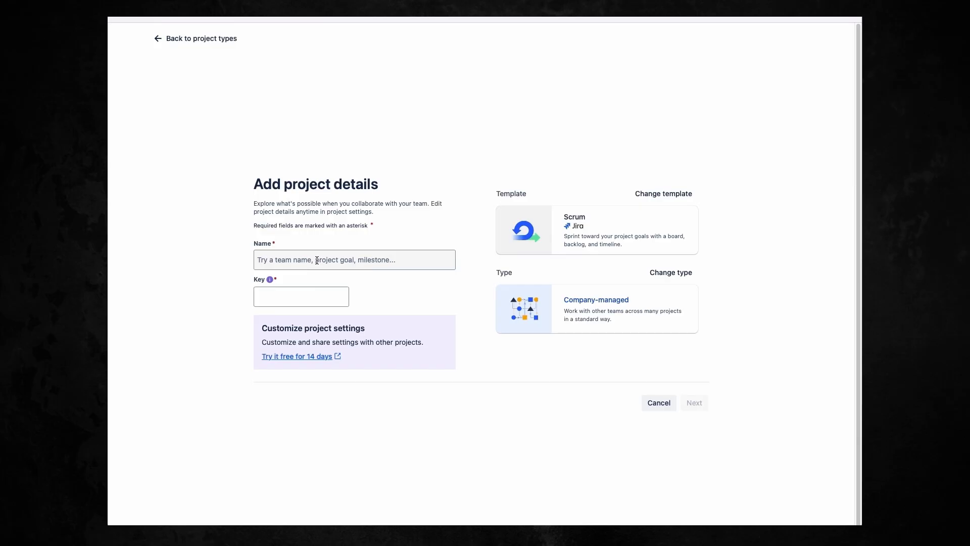
pyautogui.write('Gaming Software App')
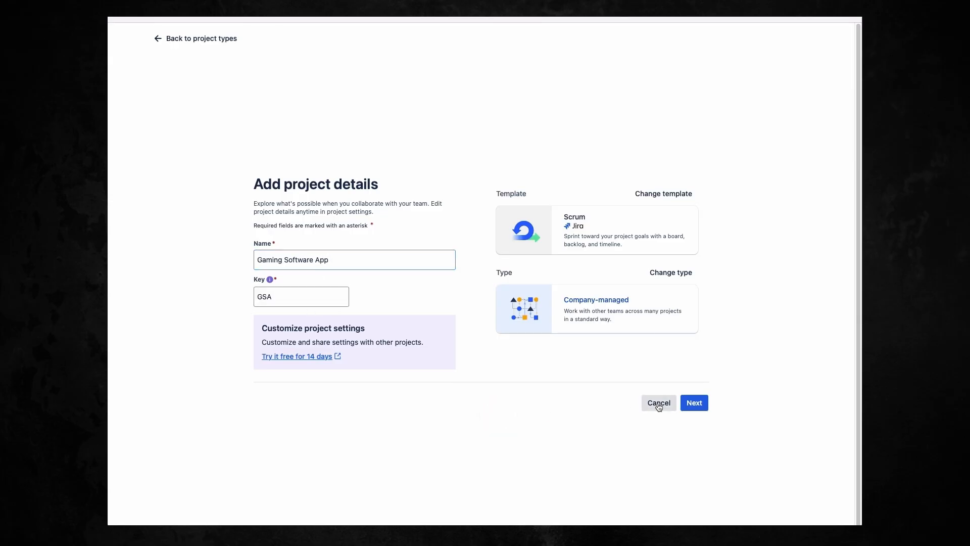
pyautogui.click(693, 403)
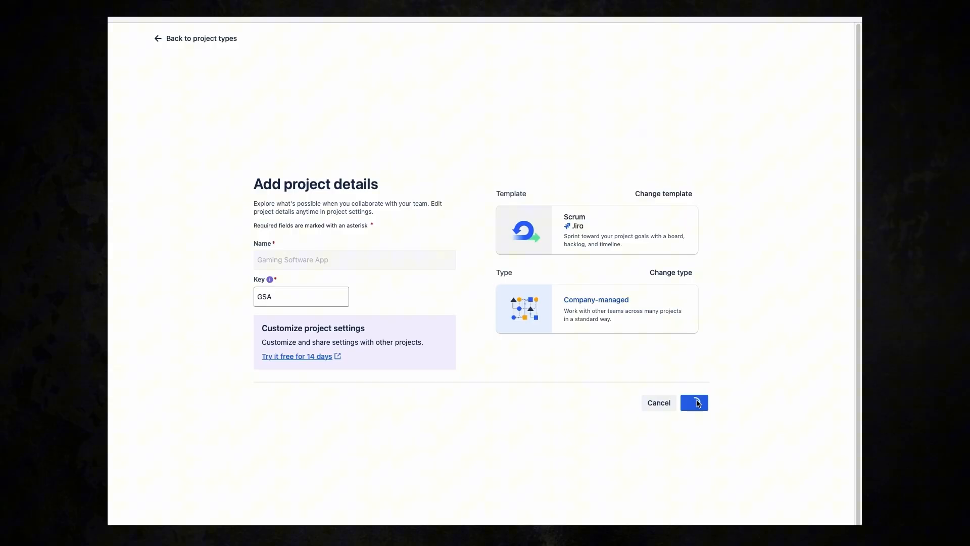
pyautogui.click(693, 403)
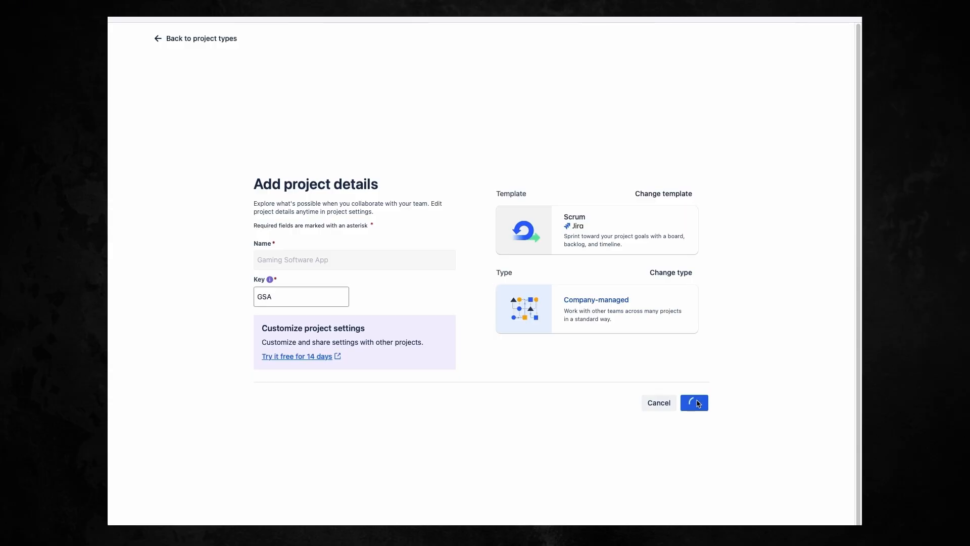
pyautogui.click(693, 403)
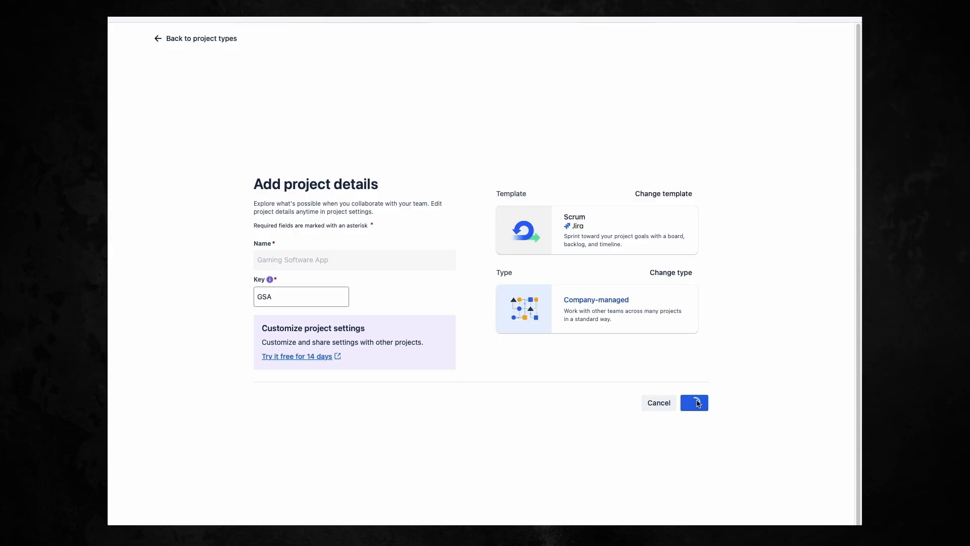
pyautogui.click(693, 403)
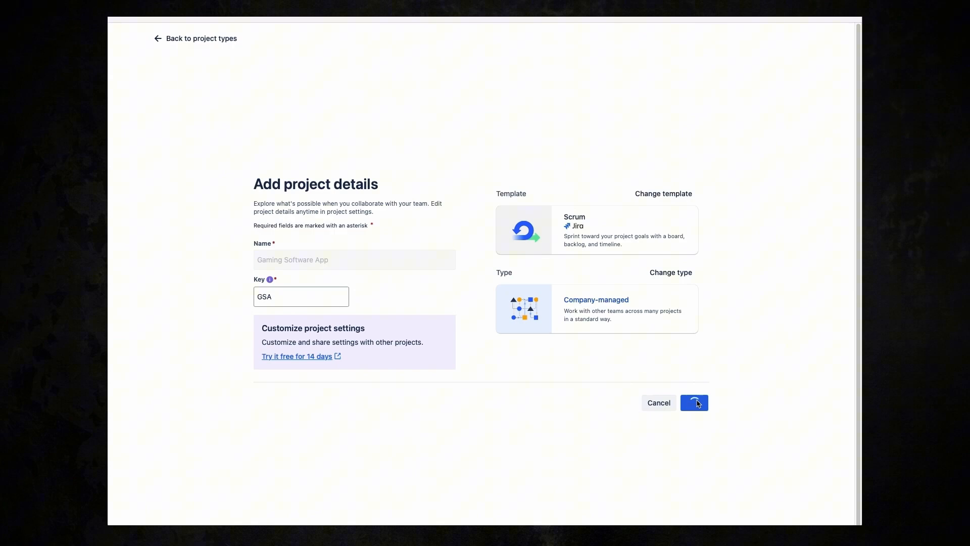
pyautogui.click(693, 404)
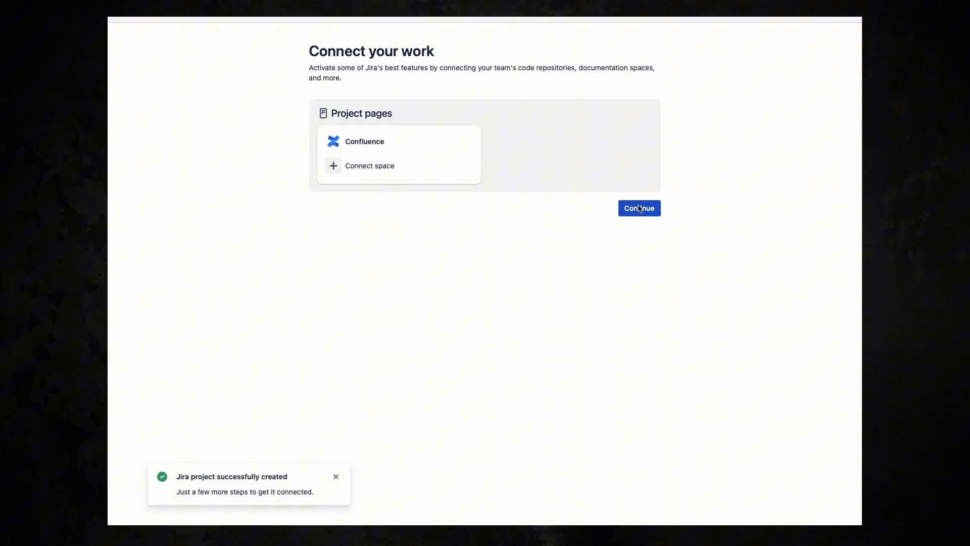
# - Skip the Connect your work step to land on the empty GSA board
pyautogui.click(639, 209)
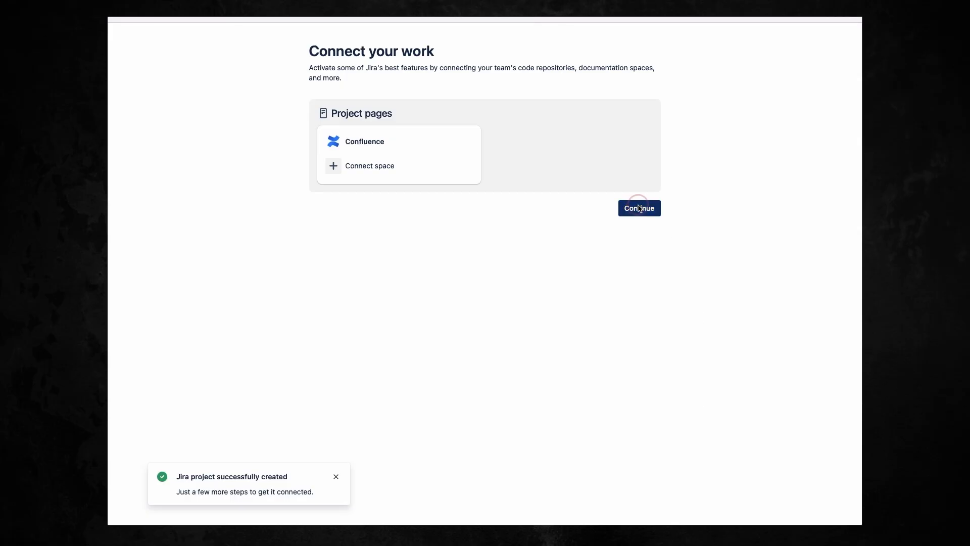
pyautogui.click(639, 208)
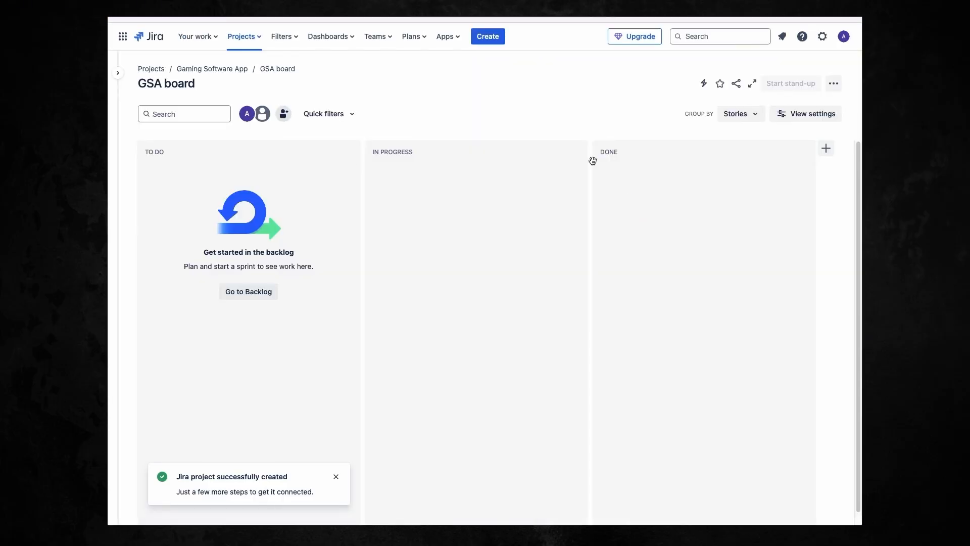
# - Show the empty GSA backlog via the sidebar, cancelling an accidental Create work item form
pyautogui.click(118, 73)
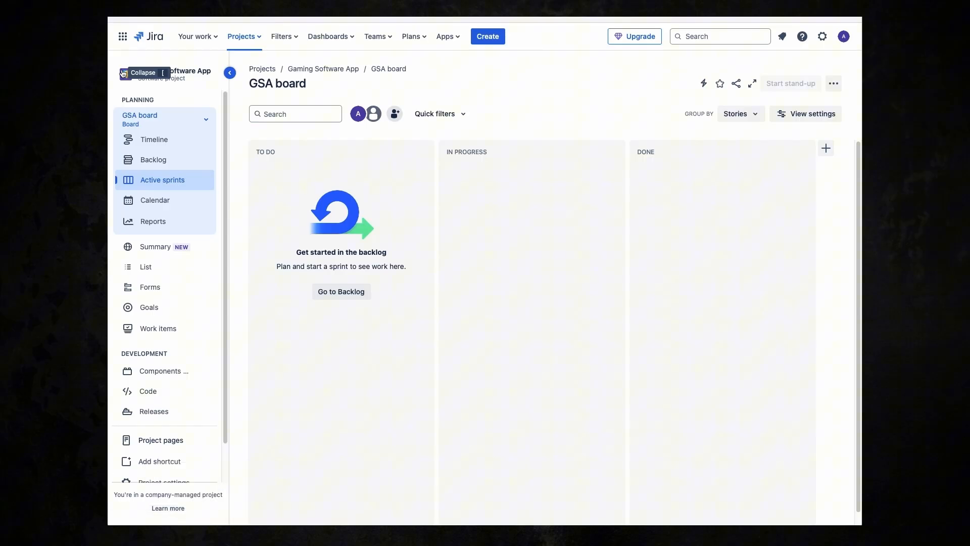
pyautogui.moveTo(168, 154)
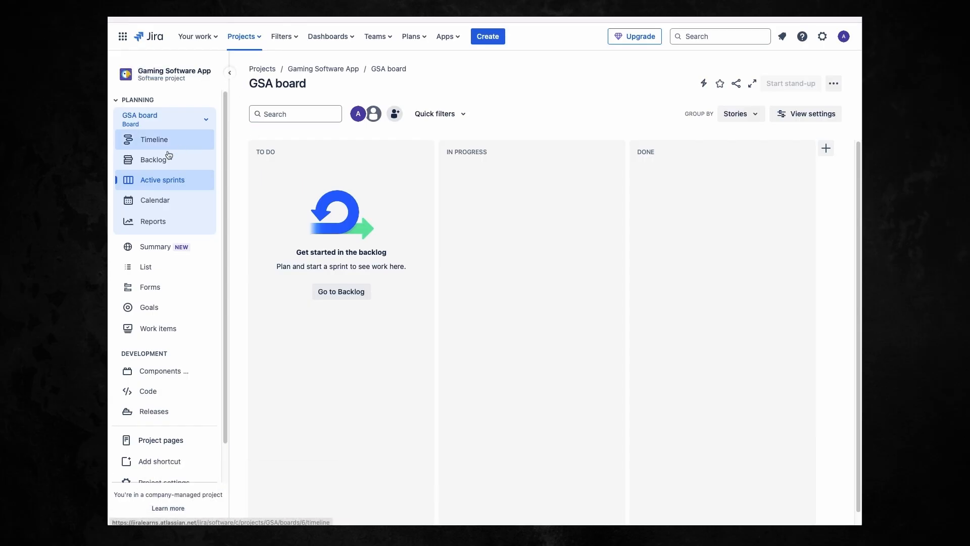
pyautogui.click(153, 158)
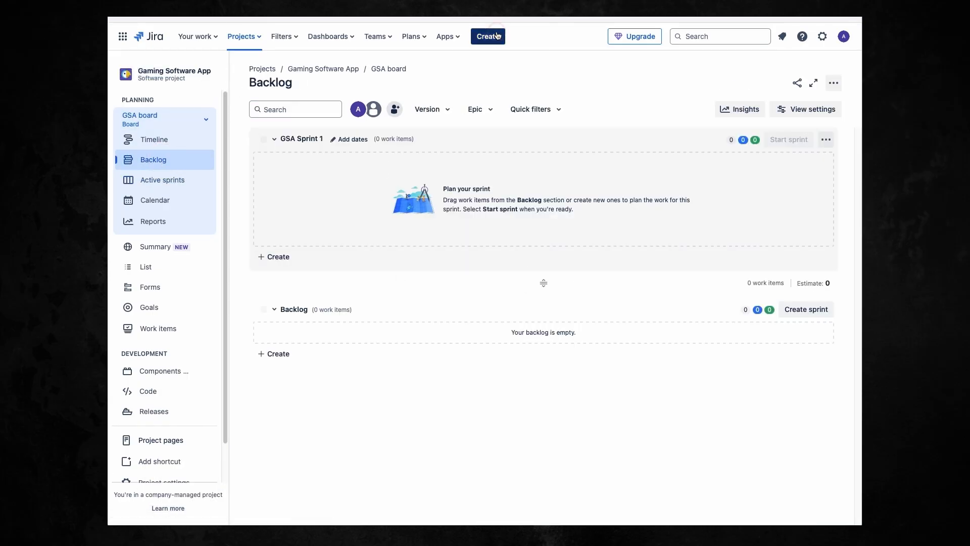
pyautogui.click(487, 37)
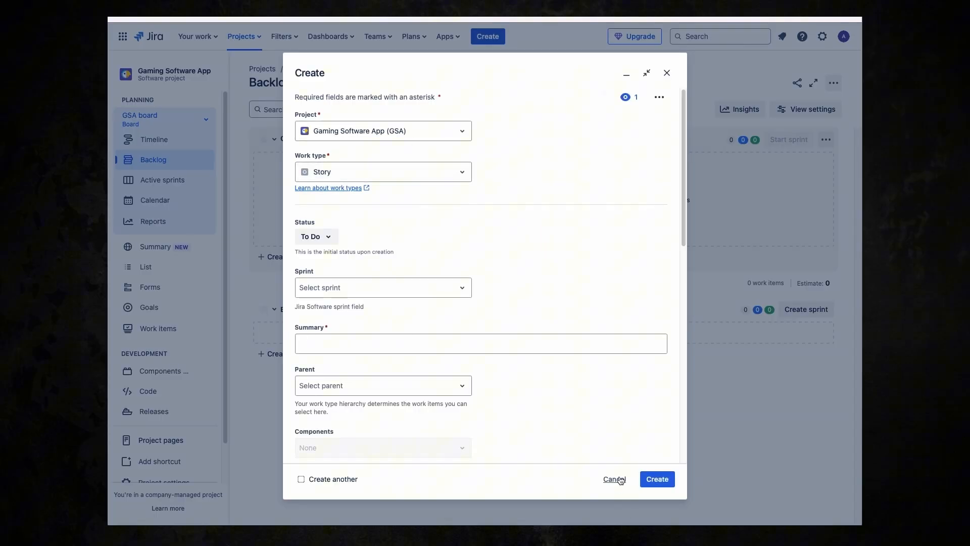
pyautogui.click(613, 478)
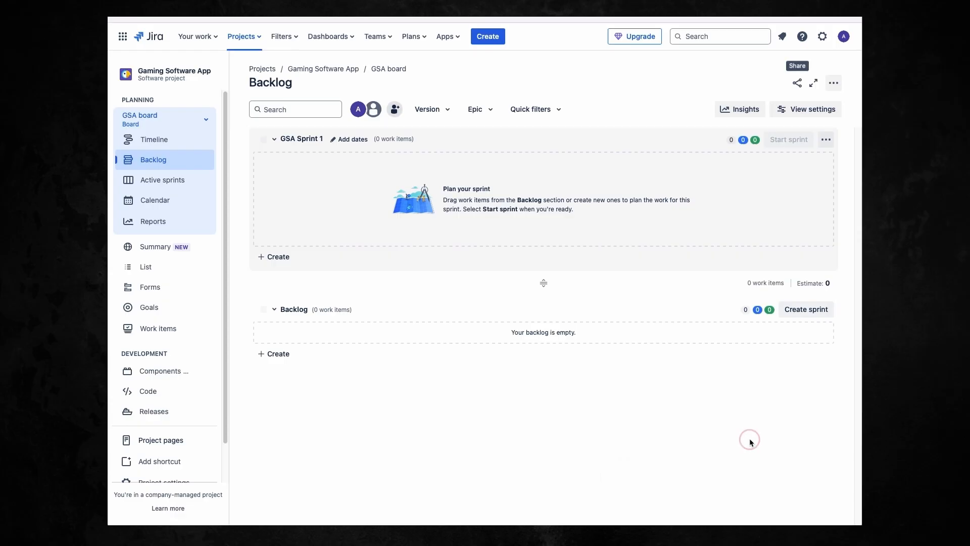